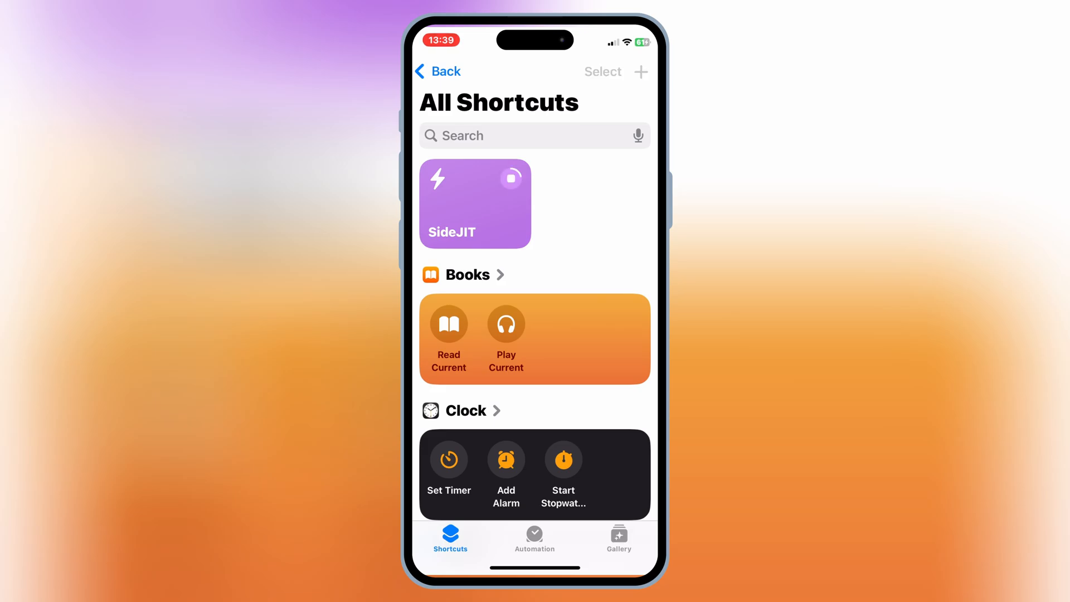
# Run the SideJIT shortcut, allow the connection to 10.0.0.4, and let PojavLauncher launch.
pyautogui.click(474, 202)
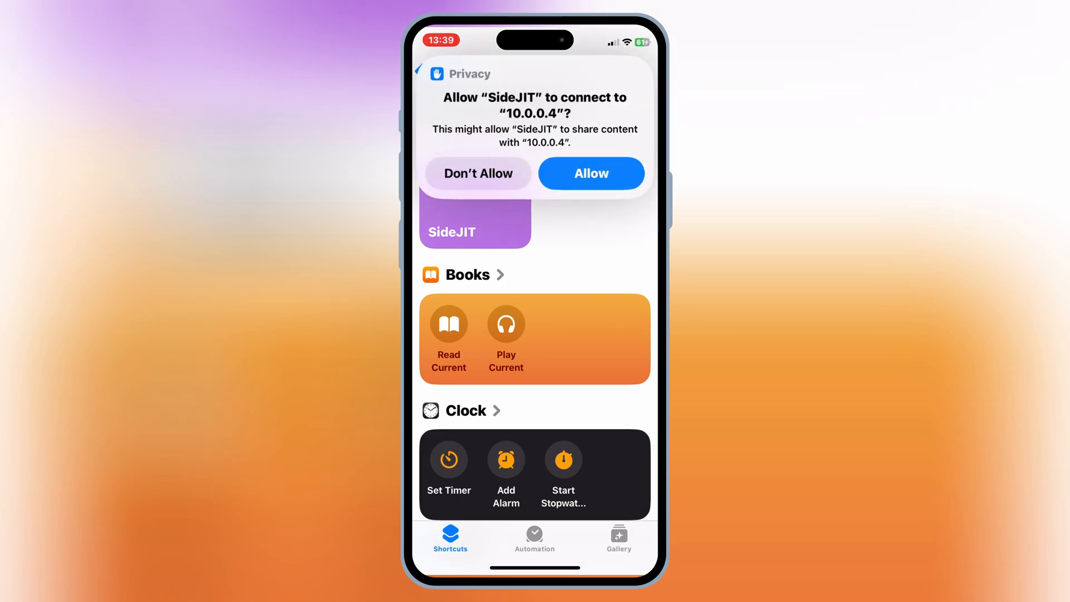
pyautogui.click(591, 174)
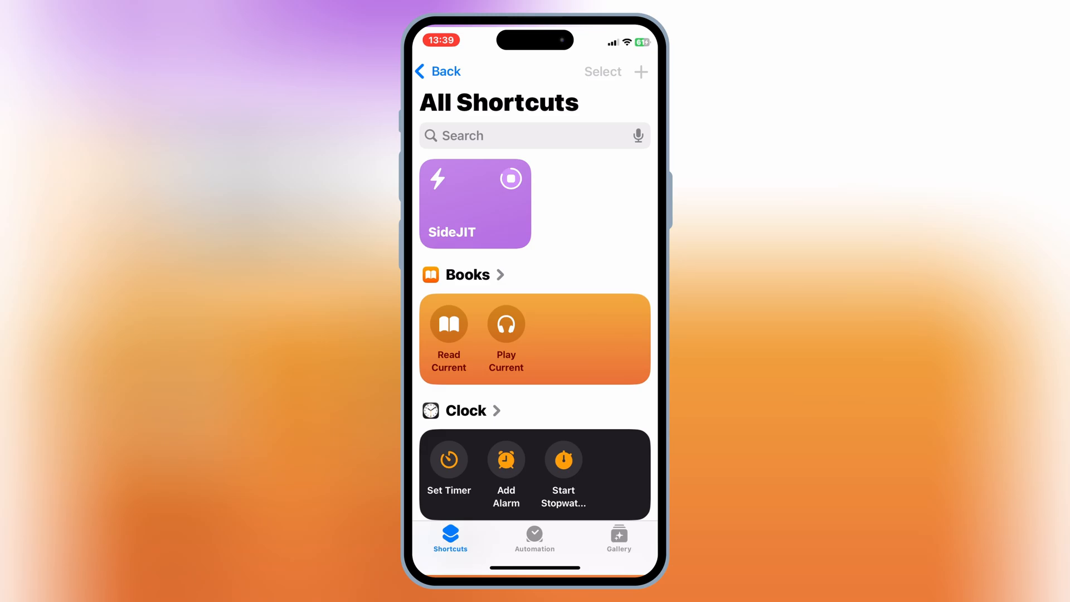
pyautogui.click(475, 203)
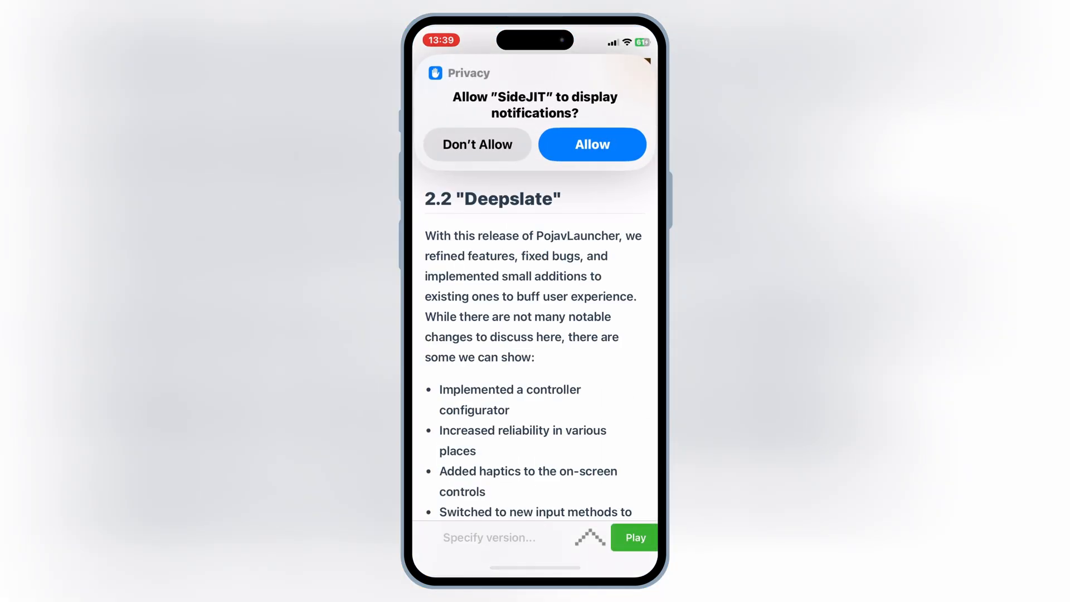
# Allow SideJIT notifications in PojavLauncher, browse the News page, and return to the home screen.
pyautogui.click(591, 144)
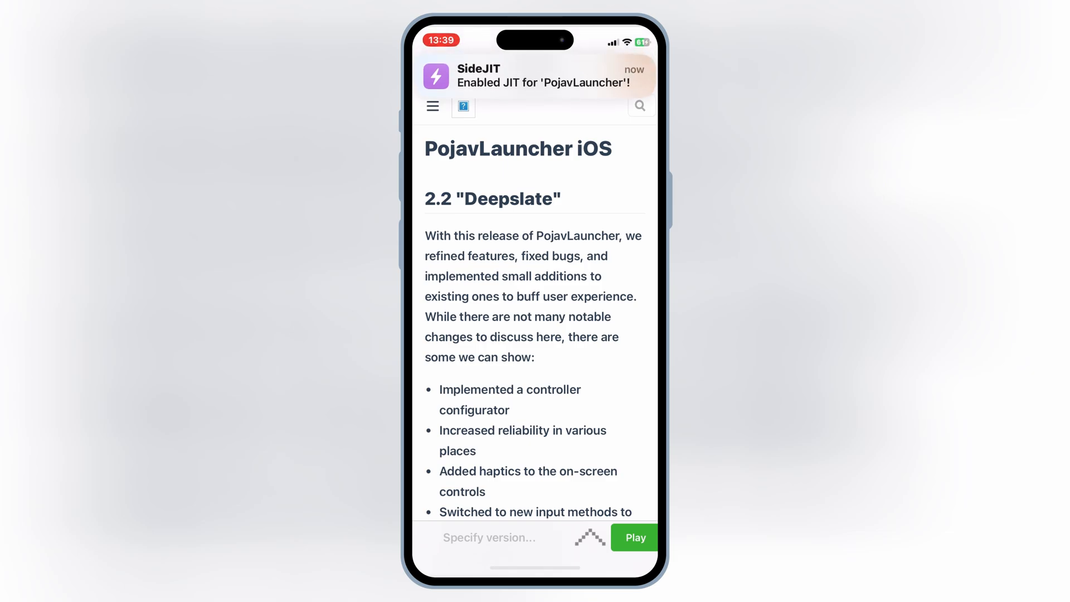
pyautogui.scroll(-3)
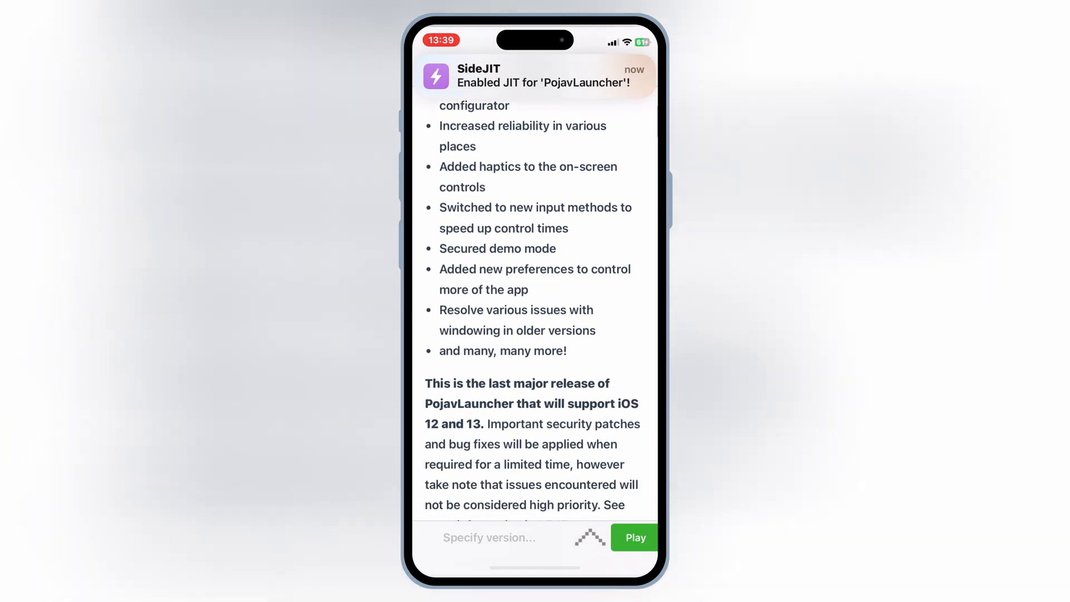
pyautogui.scroll(-3)
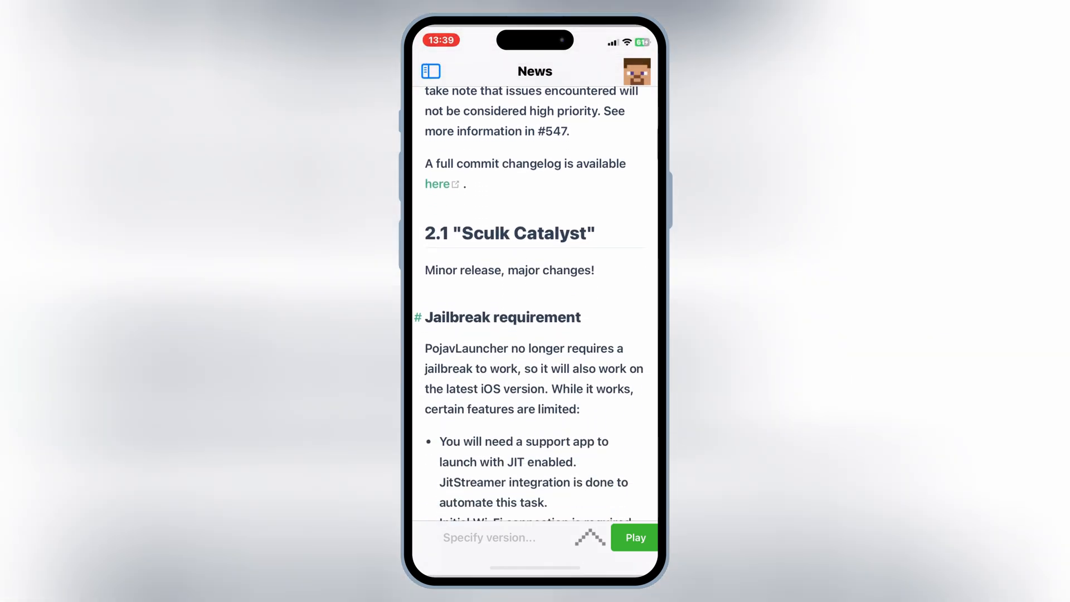
pyautogui.scroll(-3)
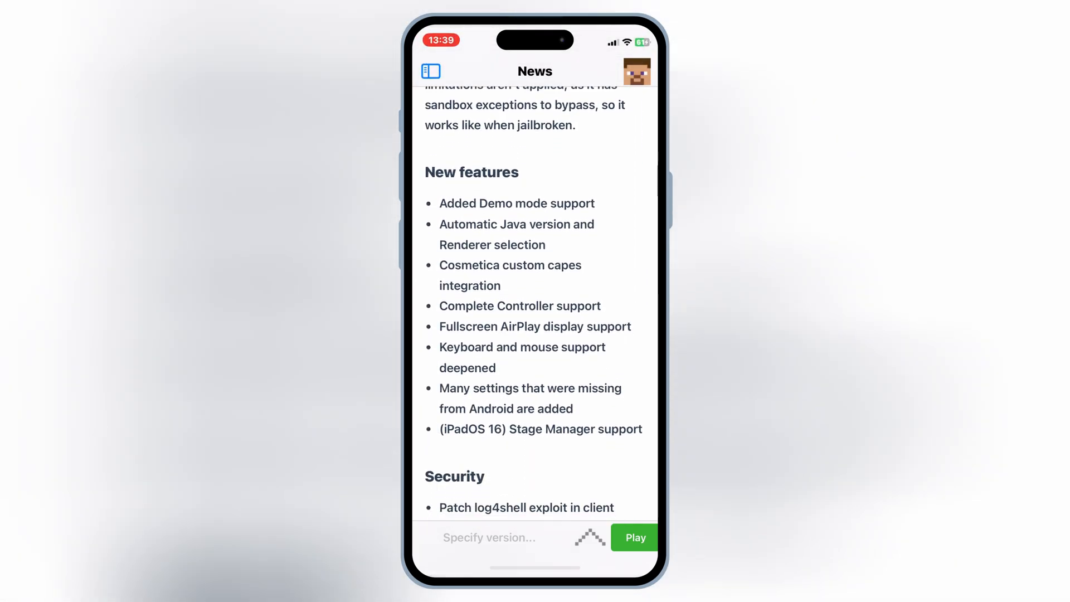
pyautogui.scroll(-3)
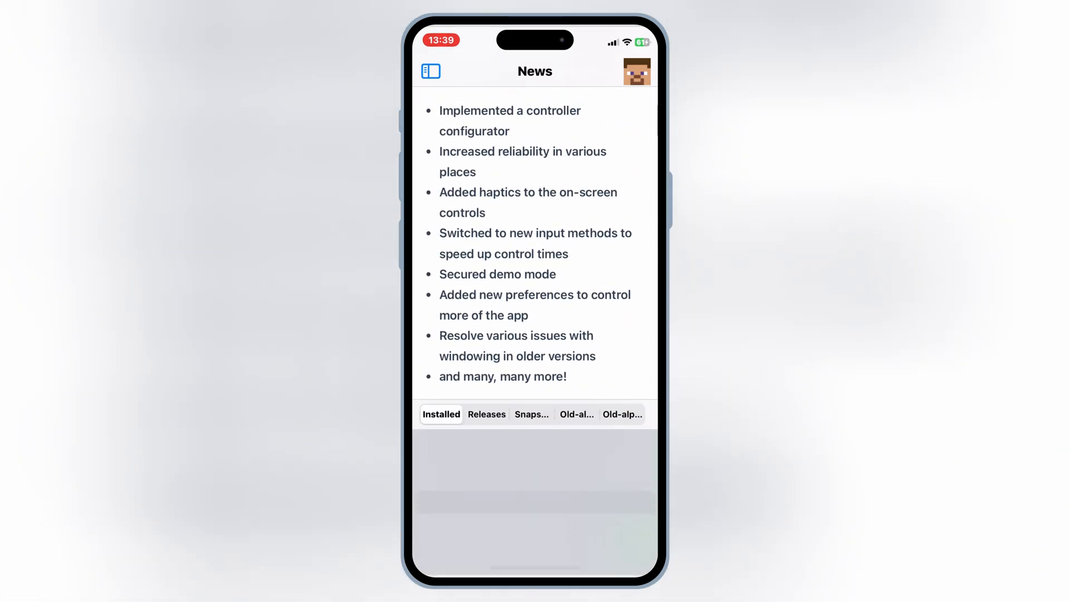
pyautogui.click(487, 415)
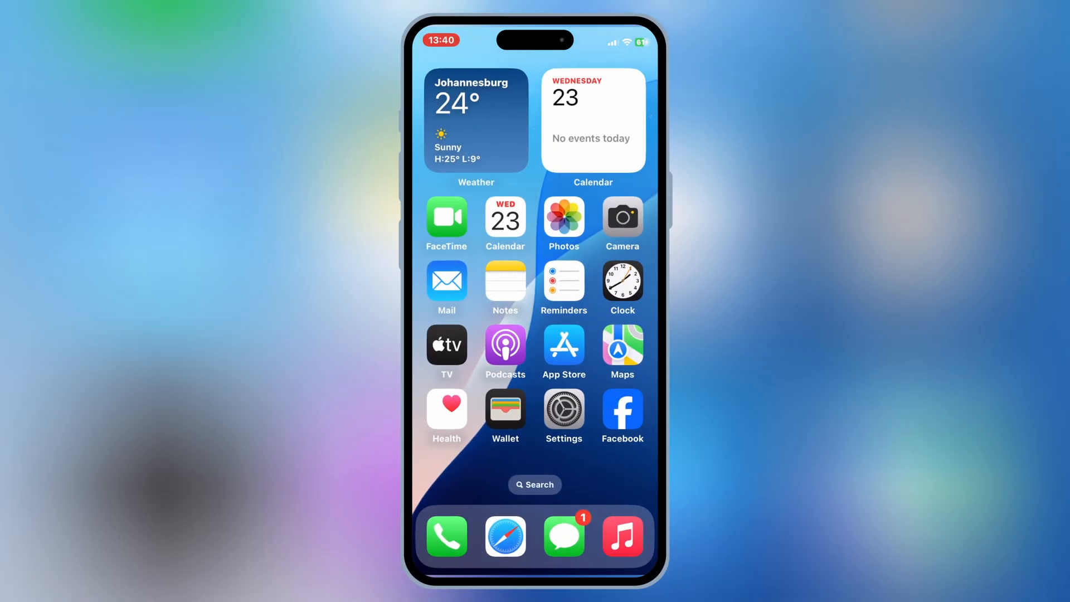
# Open the Shortcuts app and select the SideJIT shortcut tile in All Shortcuts.
pyautogui.hscroll(-3)
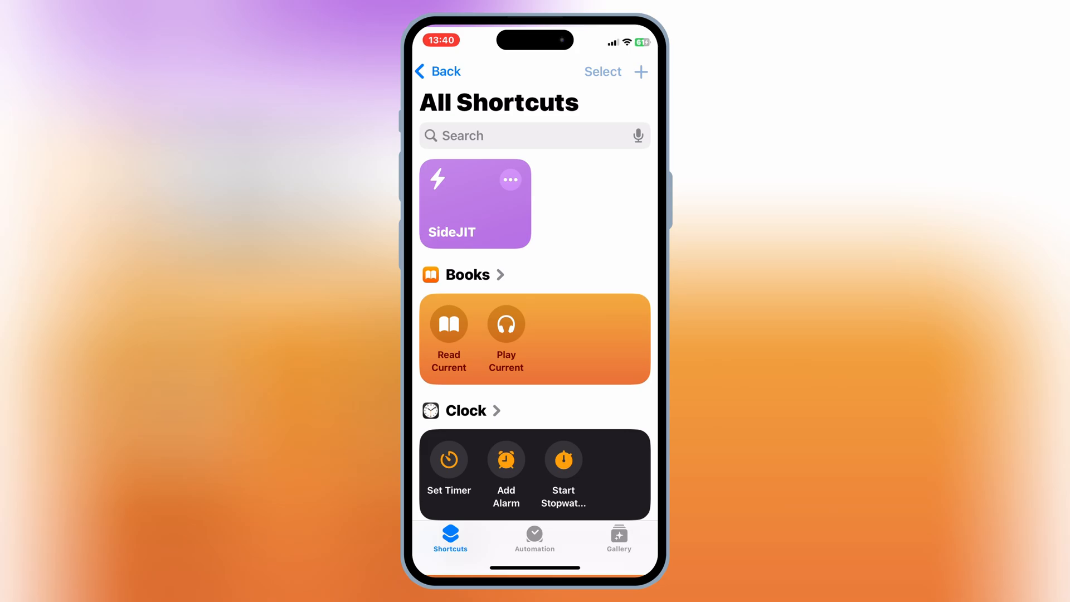
pyautogui.click(474, 203)
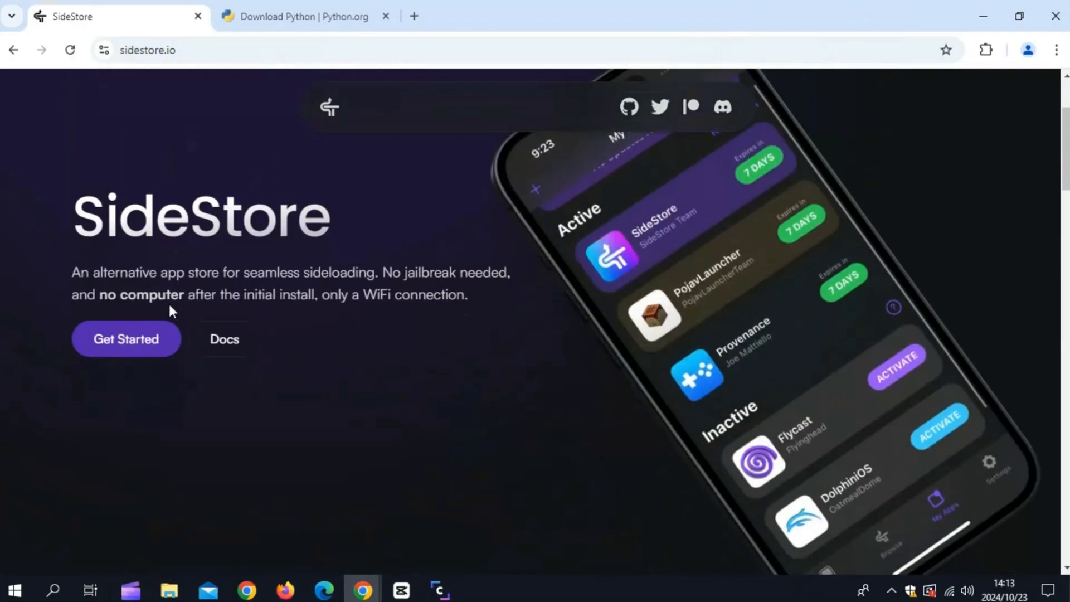
# View the sidestore.io Get Started guide listing AltServer, SideStore.ipa and JitterbugPair downloads.
pyautogui.click(126, 339)
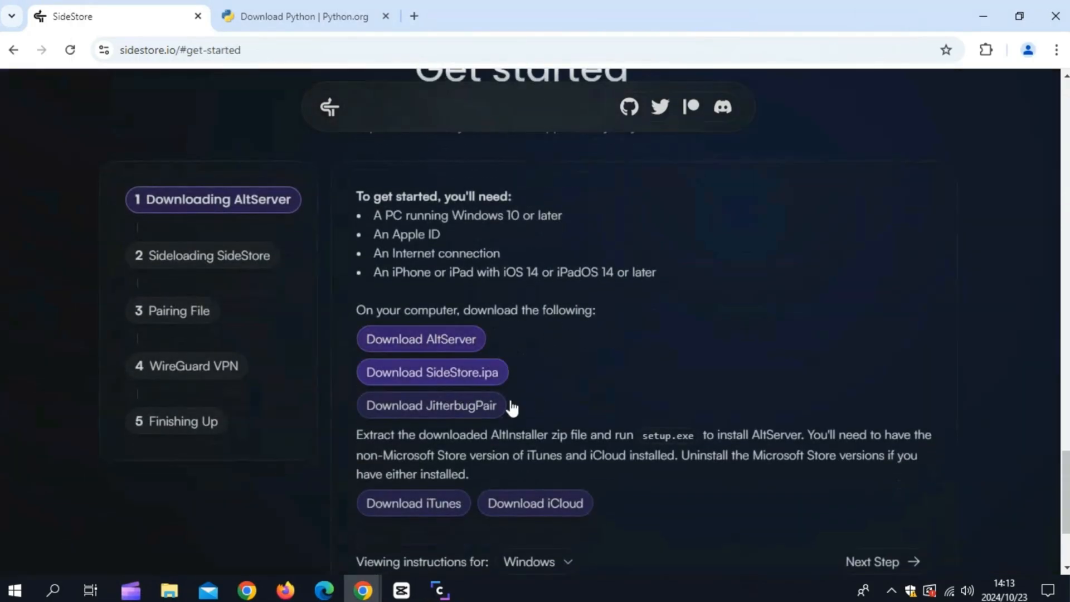
pyautogui.scroll(-3)
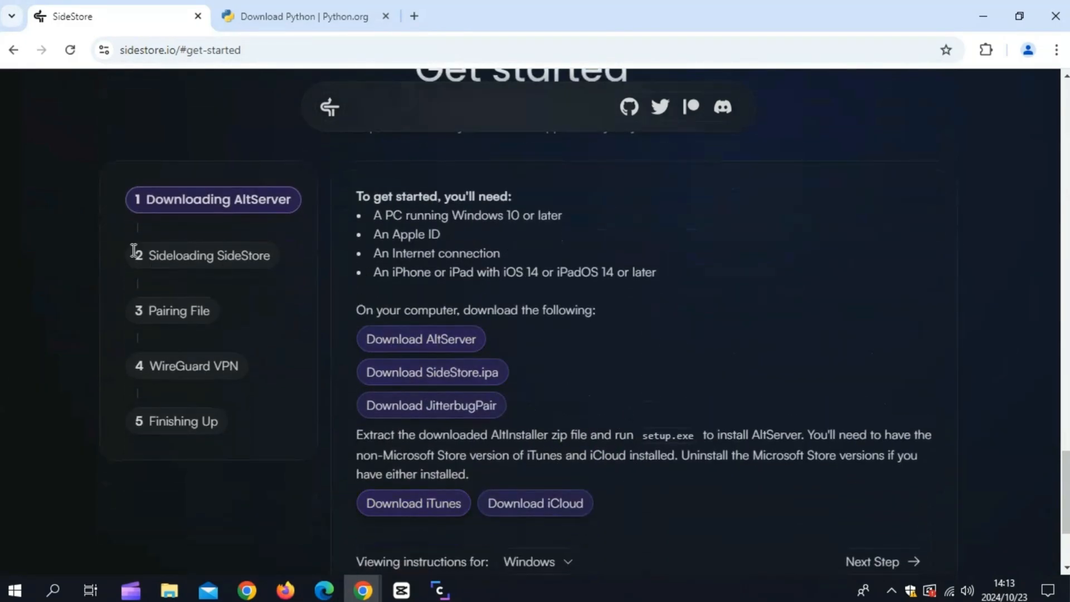
pyautogui.click(303, 15)
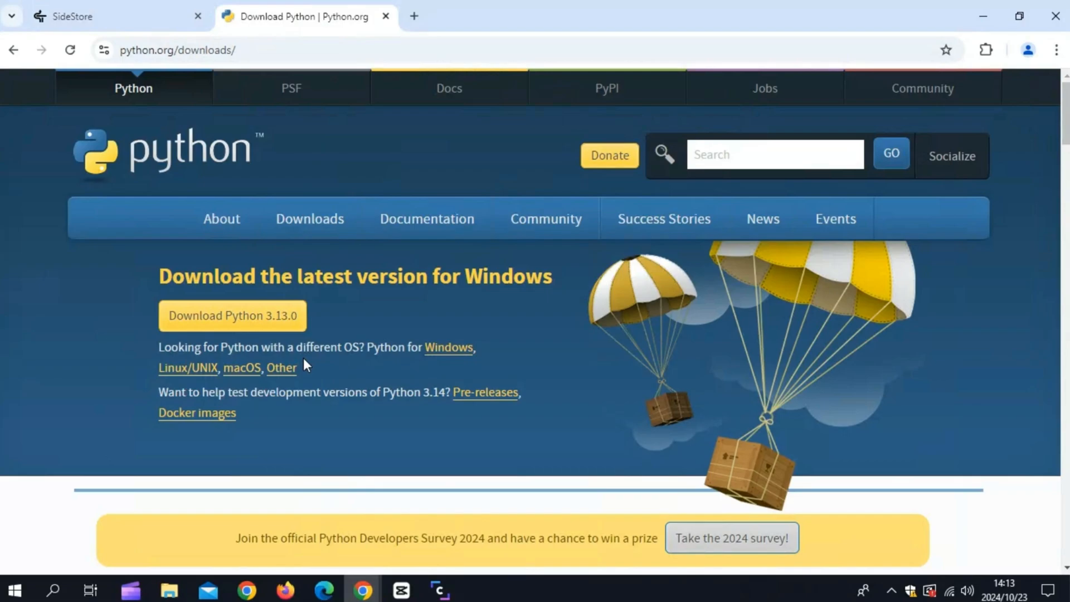
pyautogui.moveTo(54, 379)
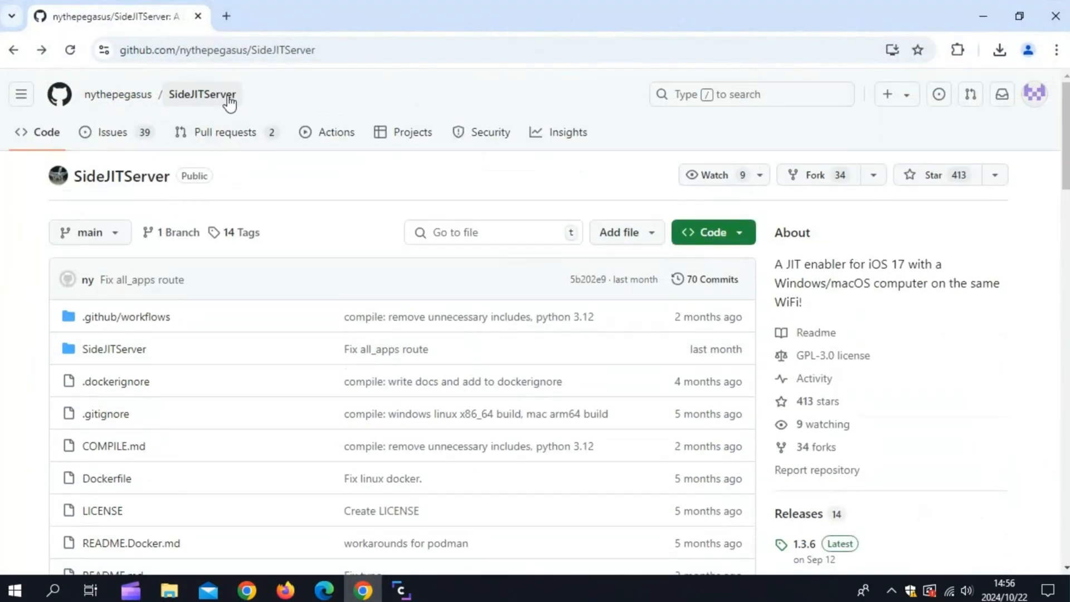
# Scroll the SideJITServer repository page down through its file list to the README.
pyautogui.scroll(-3)
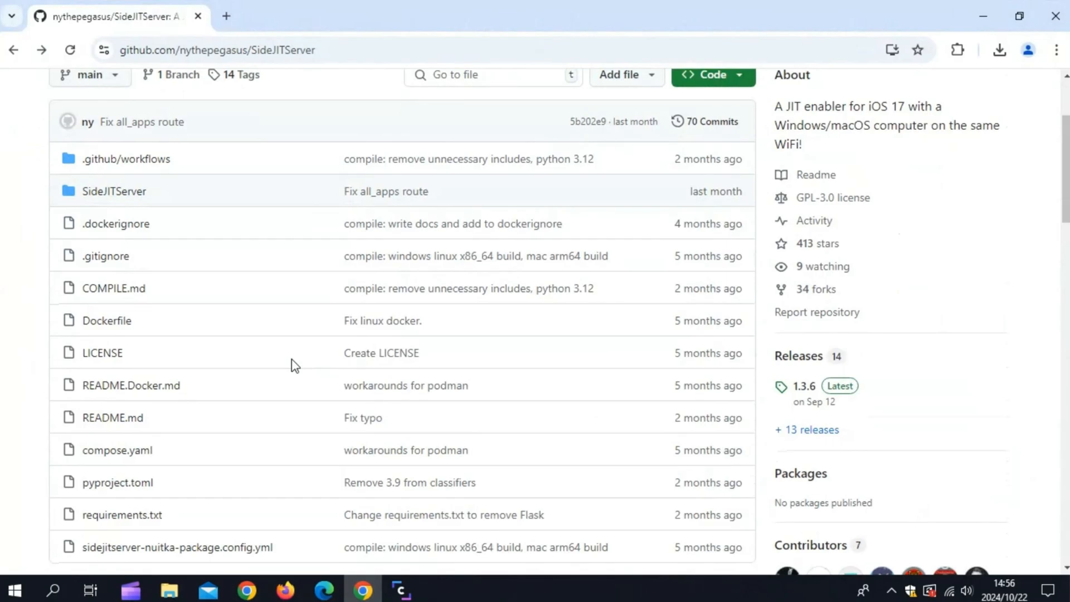
pyautogui.scroll(-3)
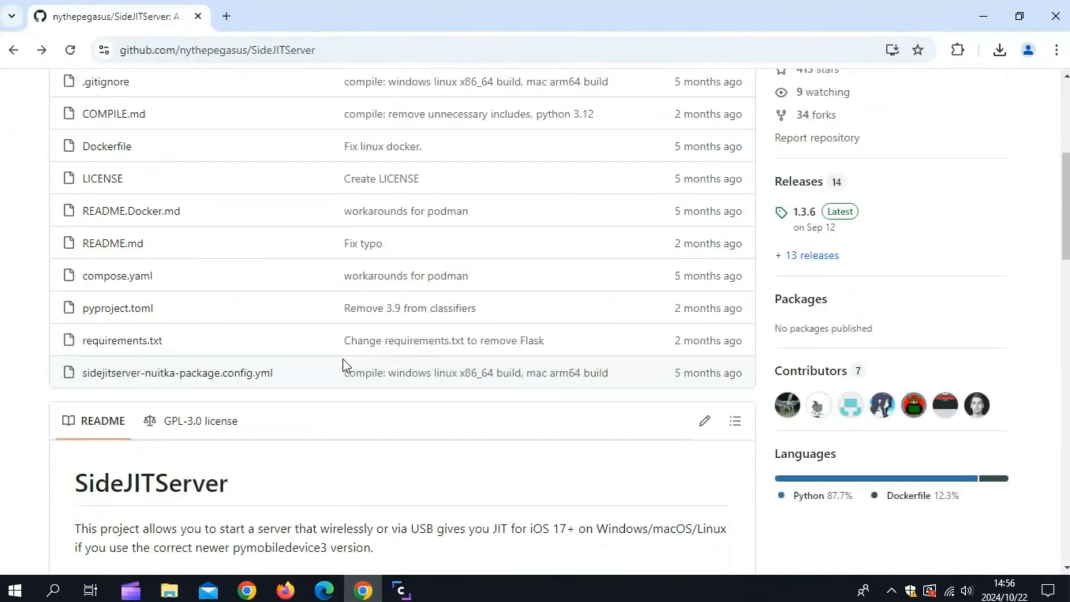
pyautogui.scroll(-3)
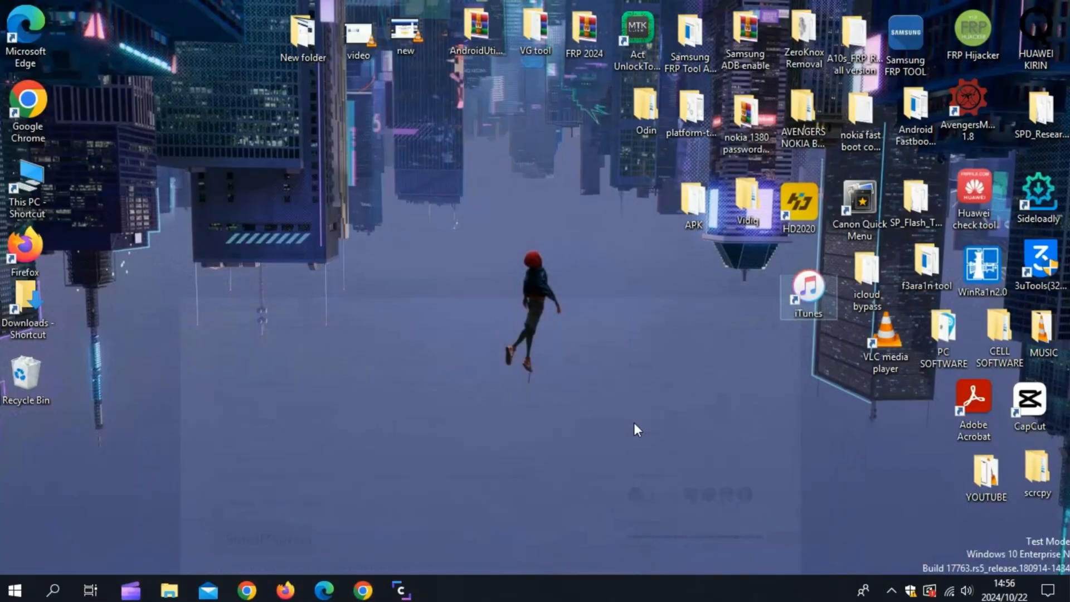
# Search 'powe' in Windows Start search to find Windows PowerShell.
pyautogui.click(54, 590)
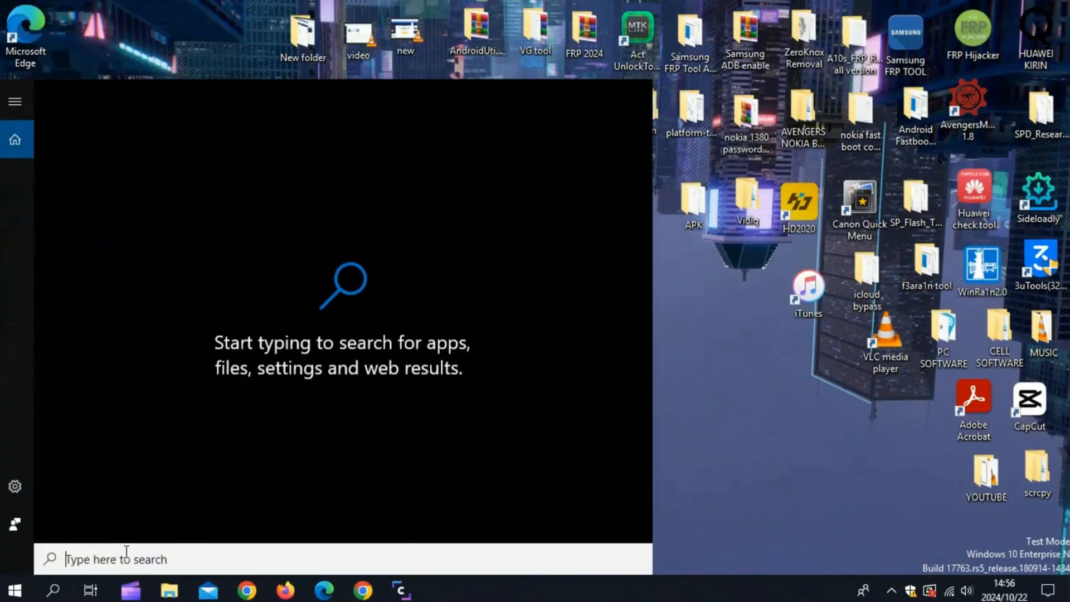
pyautogui.write('powe')
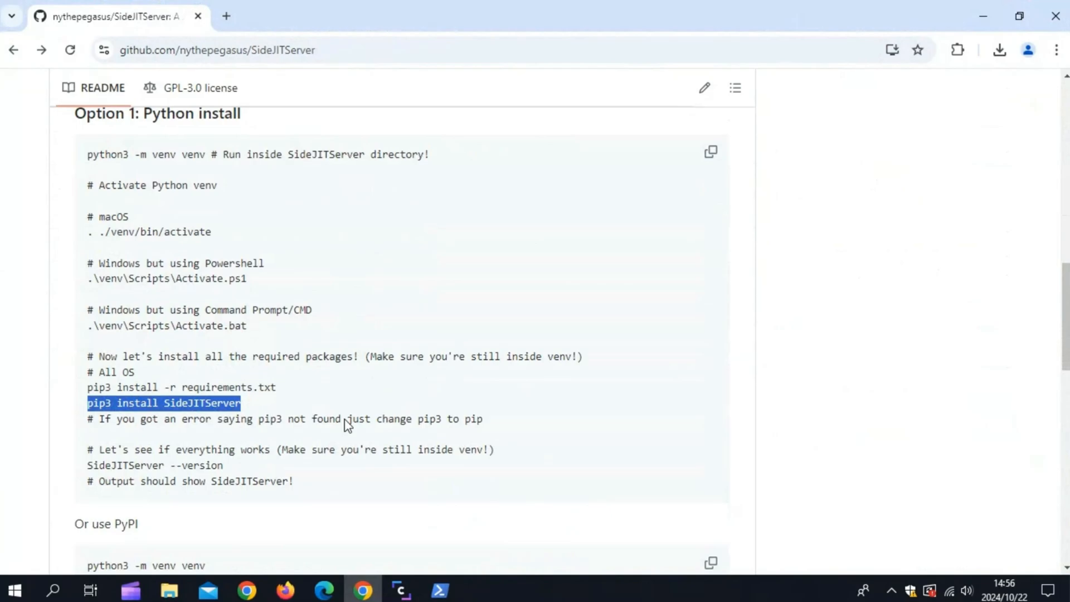
# Select and copy 'SideJITServer --pair' from the README's How to use SideJITServer? section.
pyautogui.scroll(-3)
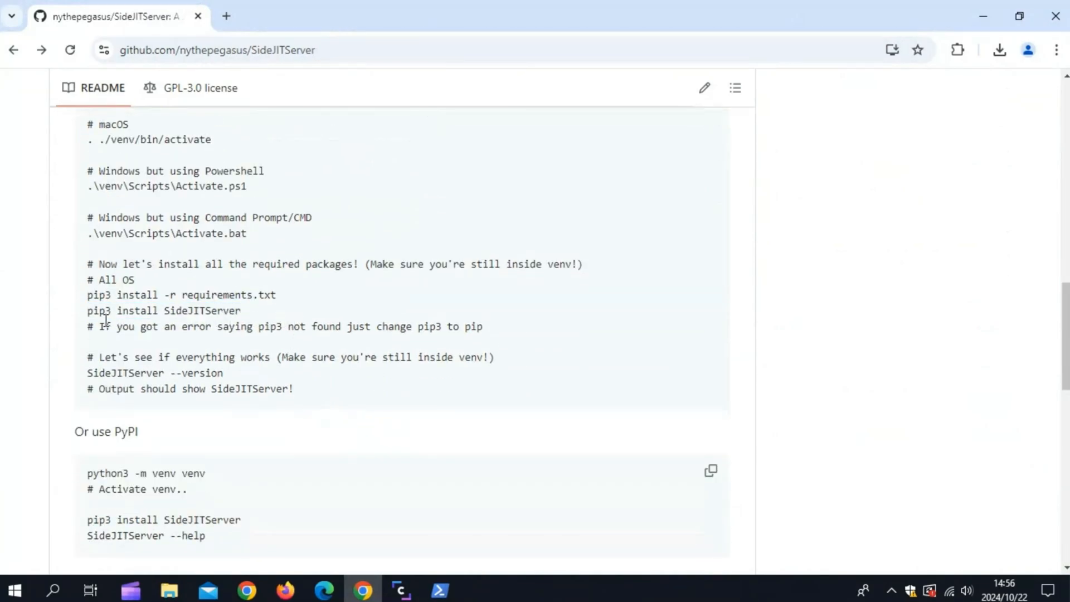
pyautogui.doubleClick(98, 311)
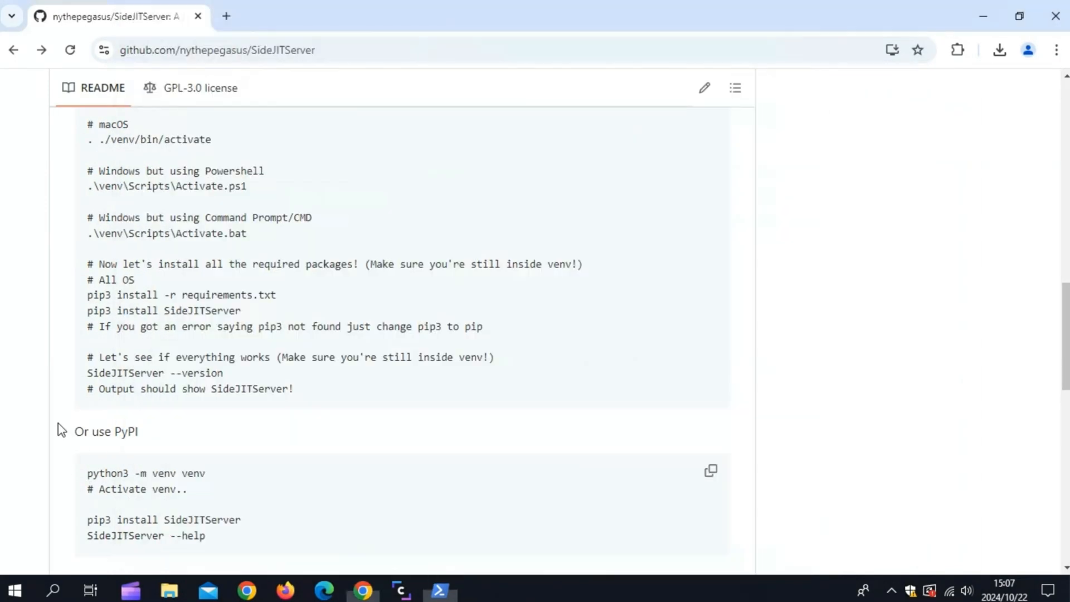
pyautogui.scroll(-3)
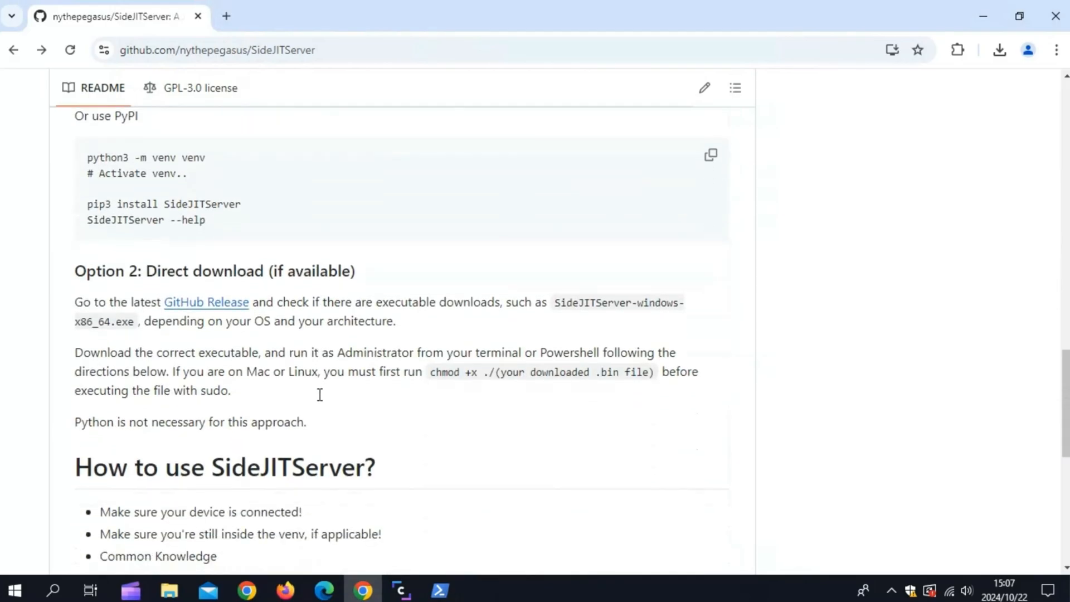
pyautogui.moveTo(321, 399)
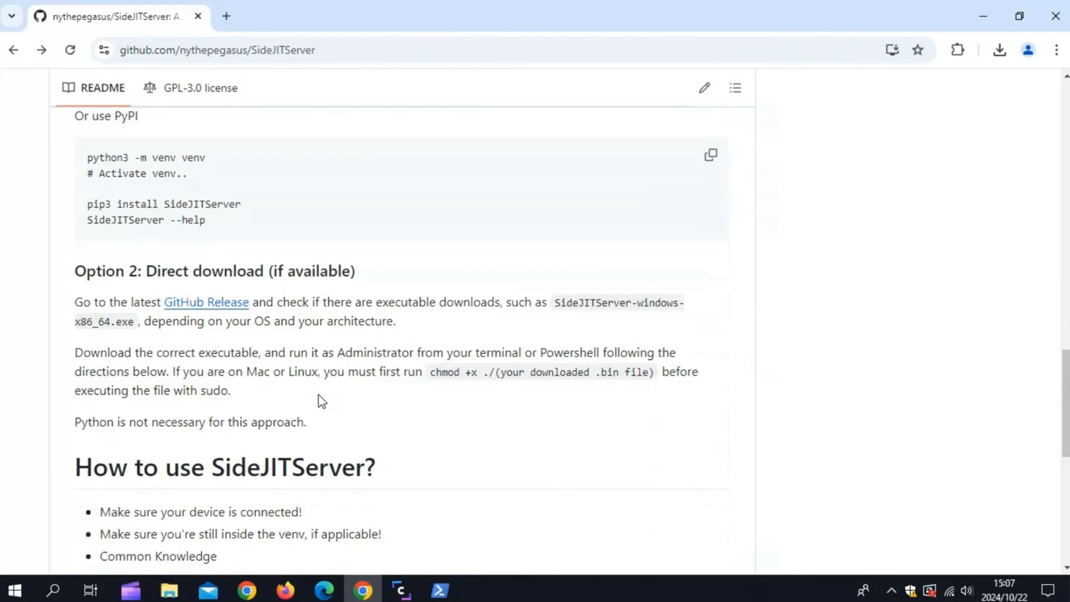
pyautogui.scroll(-3)
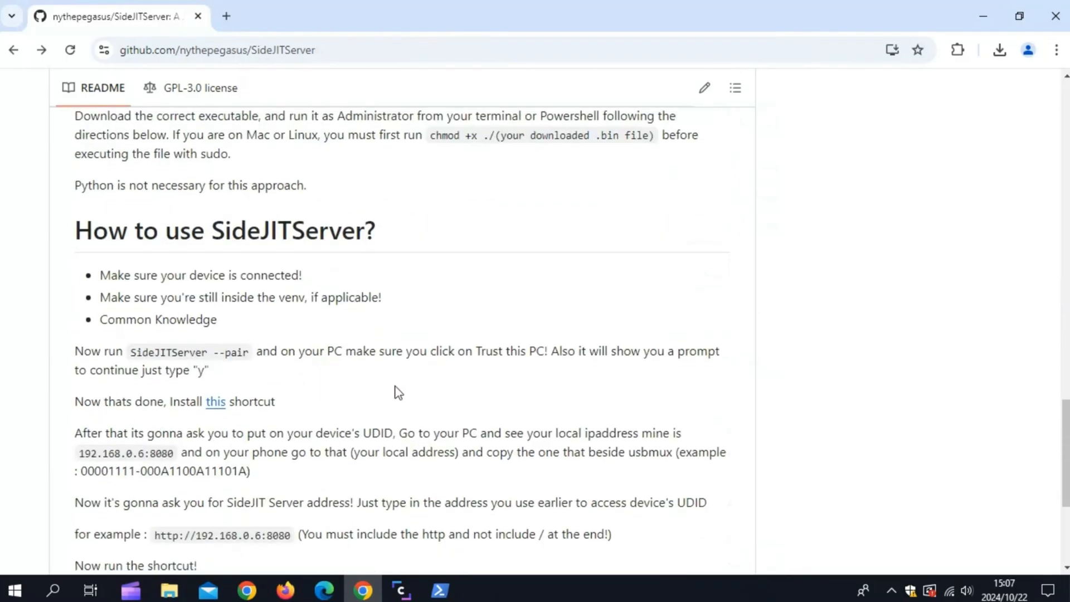
pyautogui.moveTo(129, 360)
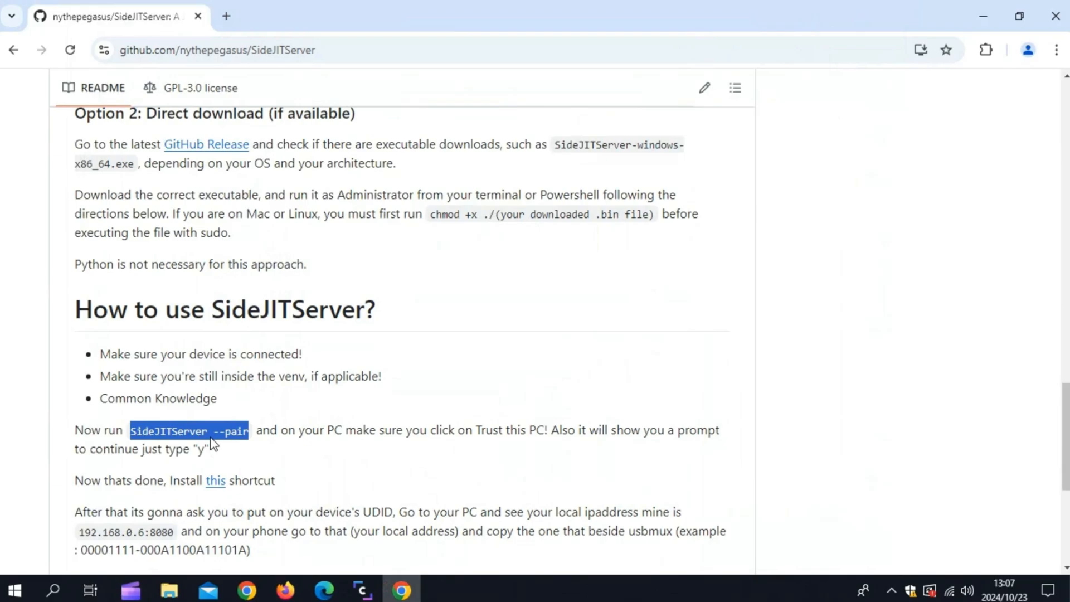
pyautogui.rightClick(190, 430)
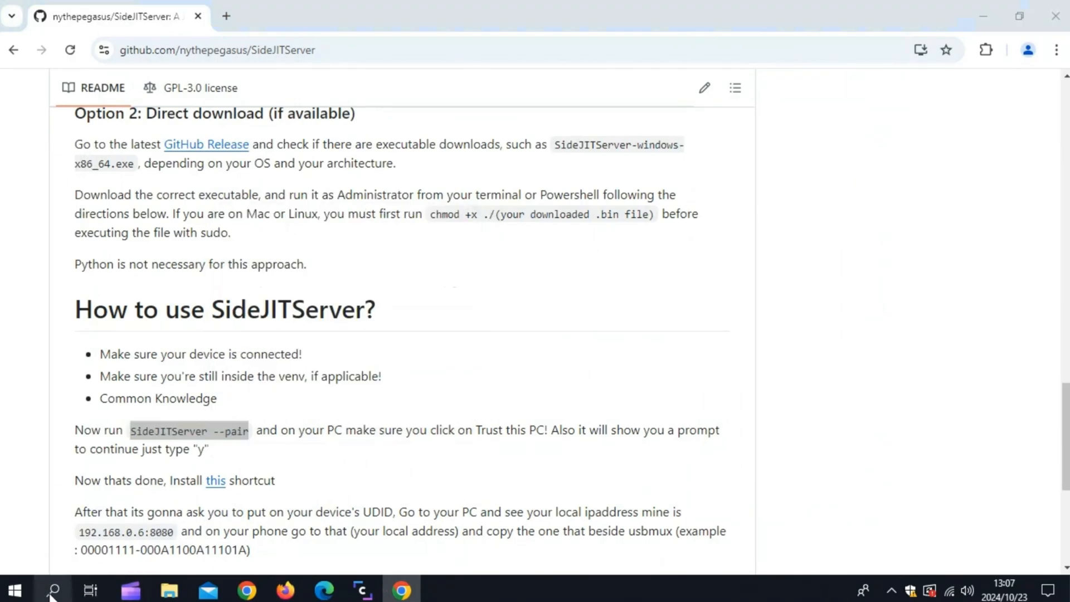
# Search 'powershell' and launch Windows PowerShell as administrator.
pyautogui.click(53, 590)
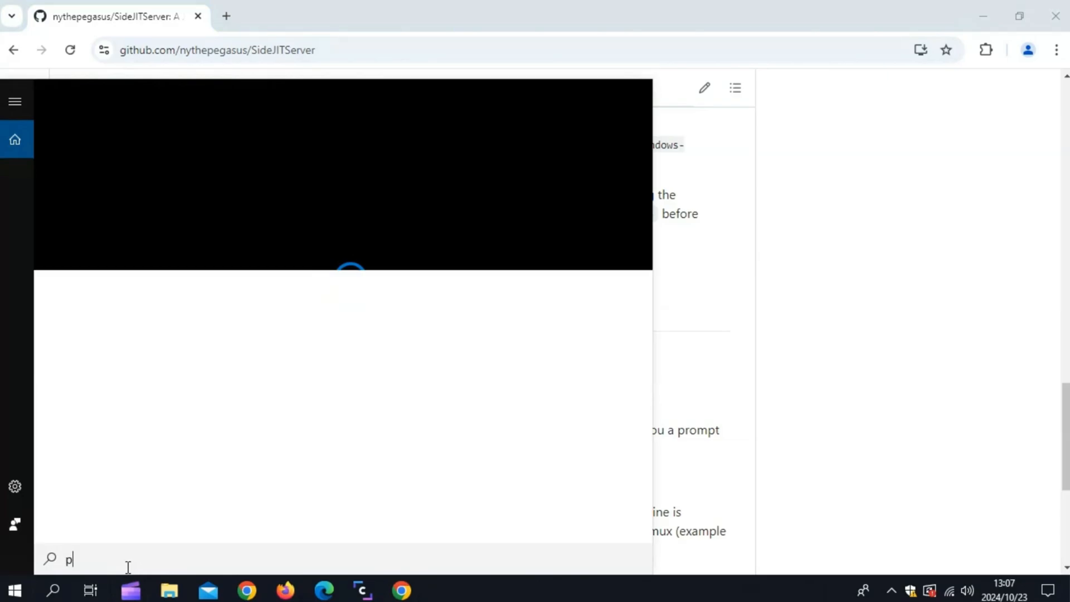
pyautogui.write('owe')
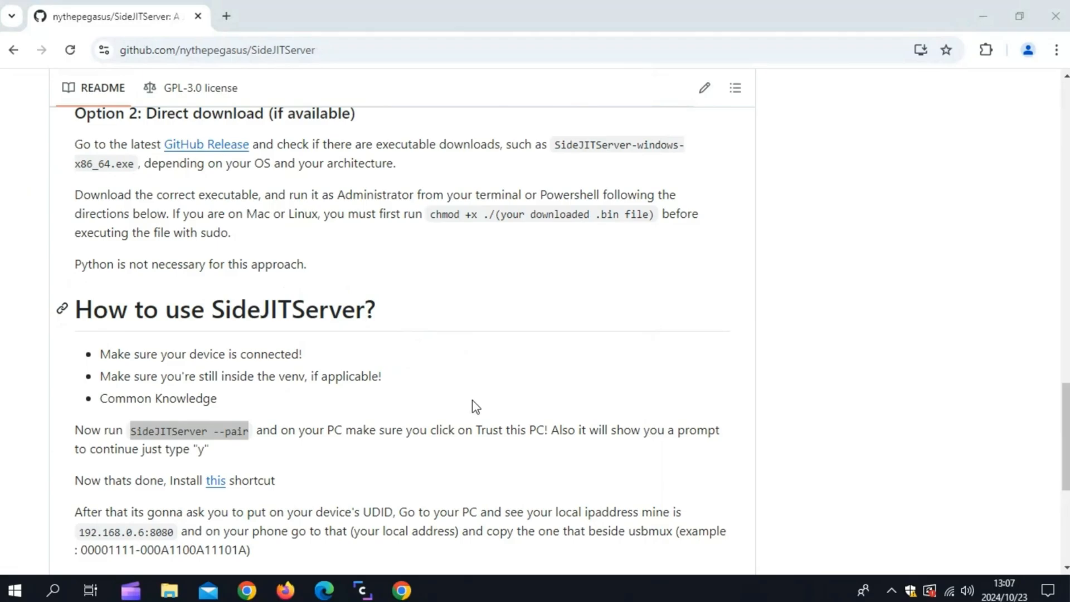
pyautogui.click(442, 591)
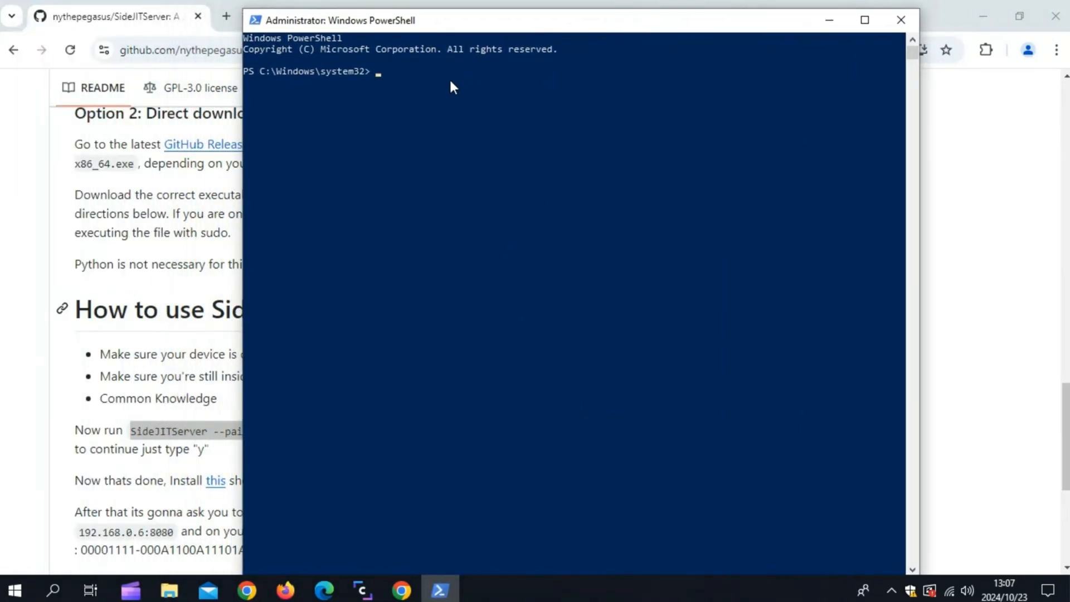
# Run 'SideJITServer --pair' and answer y to continue pairing the connected iPhone.
pyautogui.write('SideJITServer --pair')
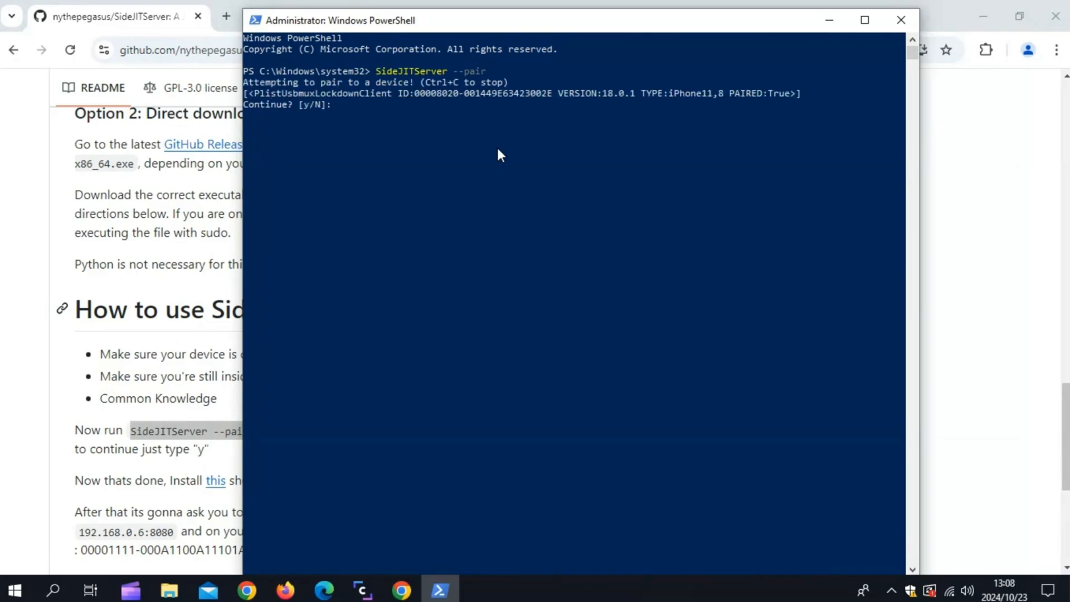
pyautogui.write('y')
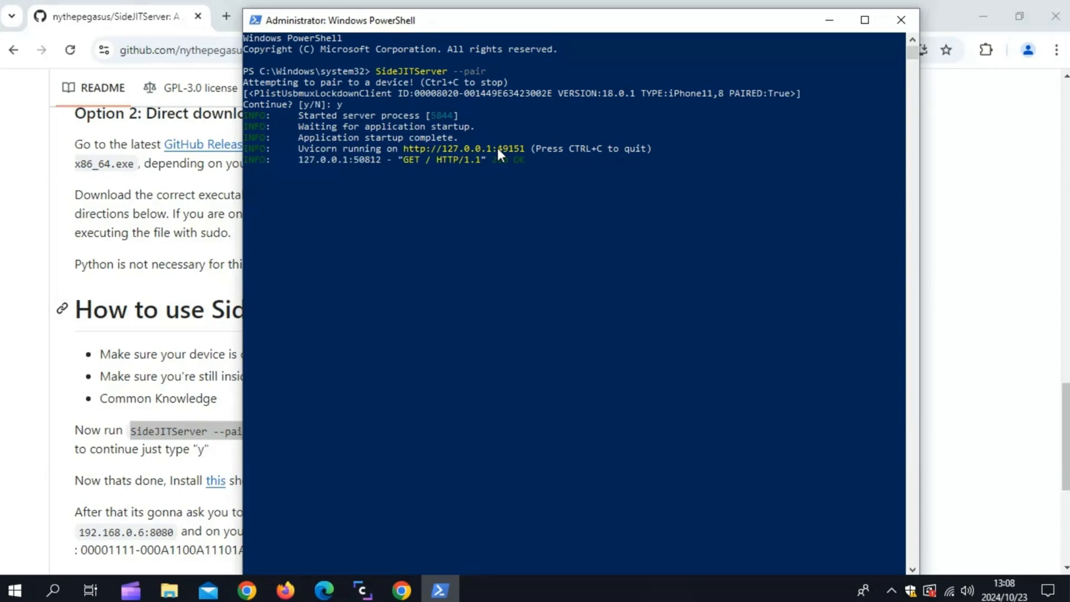
pyautogui.moveTo(712, 249)
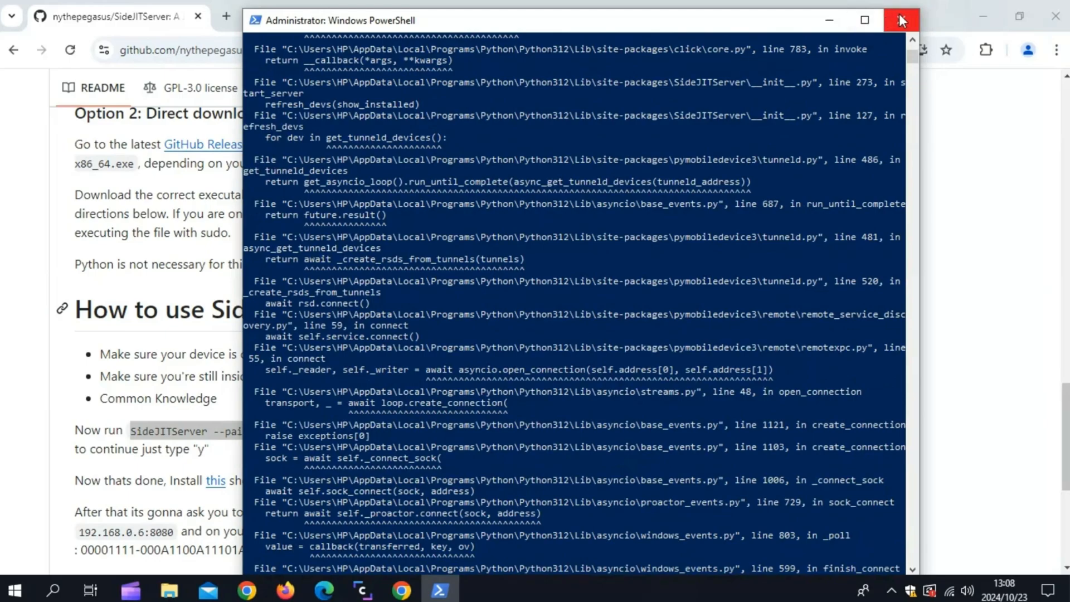
# Search 'cmd' and launch Command Prompt as administrator.
pyautogui.click(899, 20)
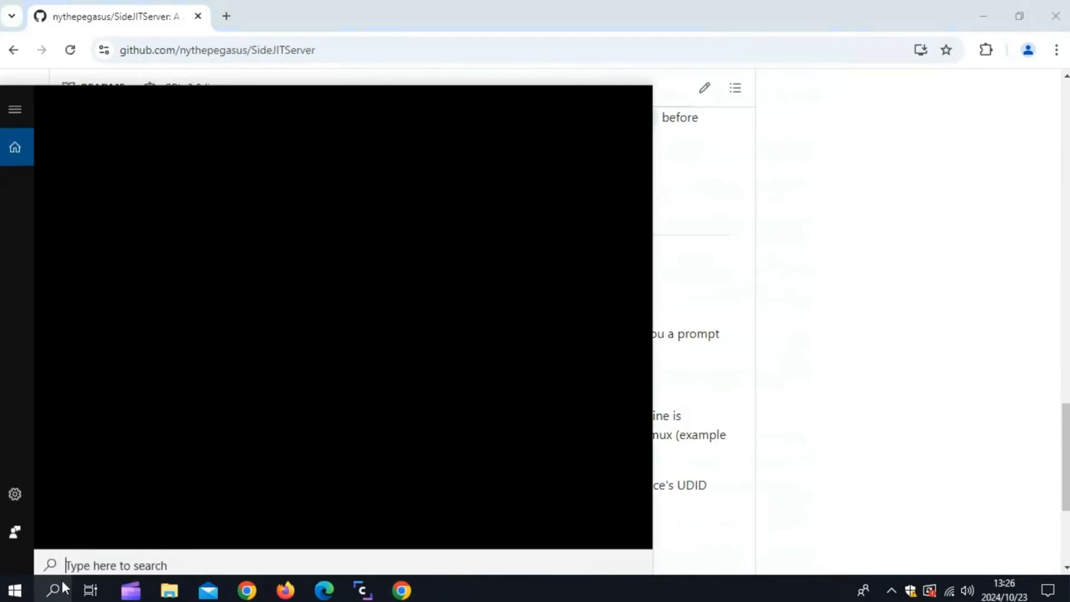
pyautogui.write('cm')
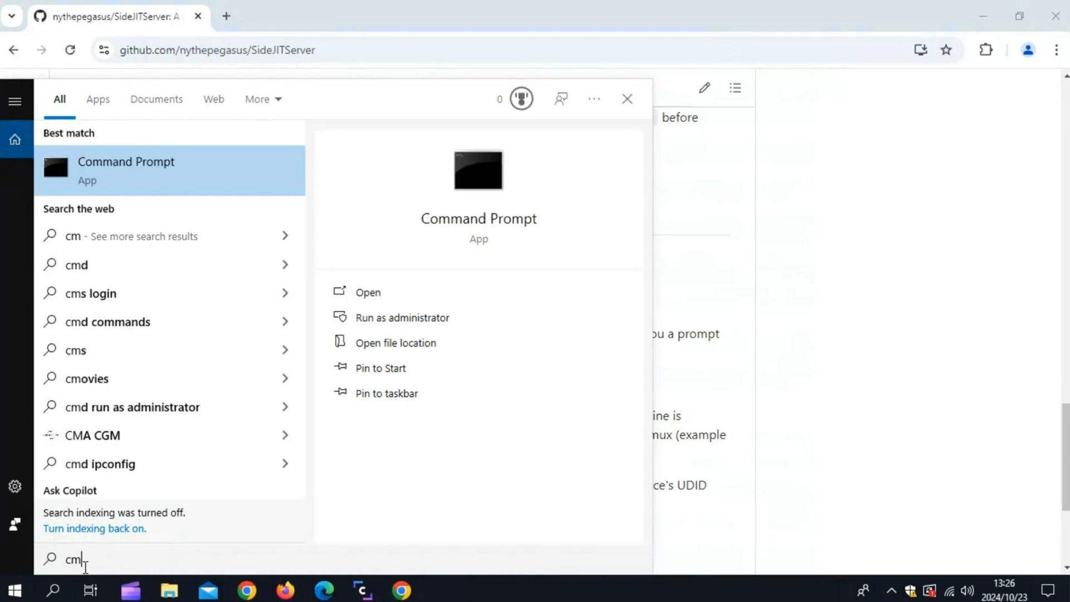
pyautogui.write('d')
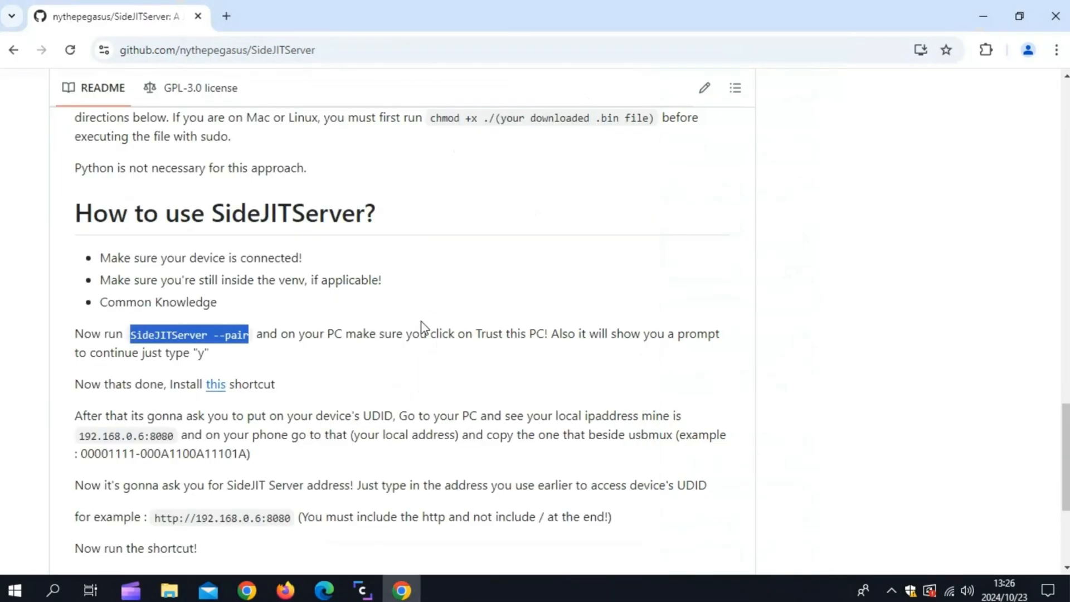
pyautogui.click(438, 589)
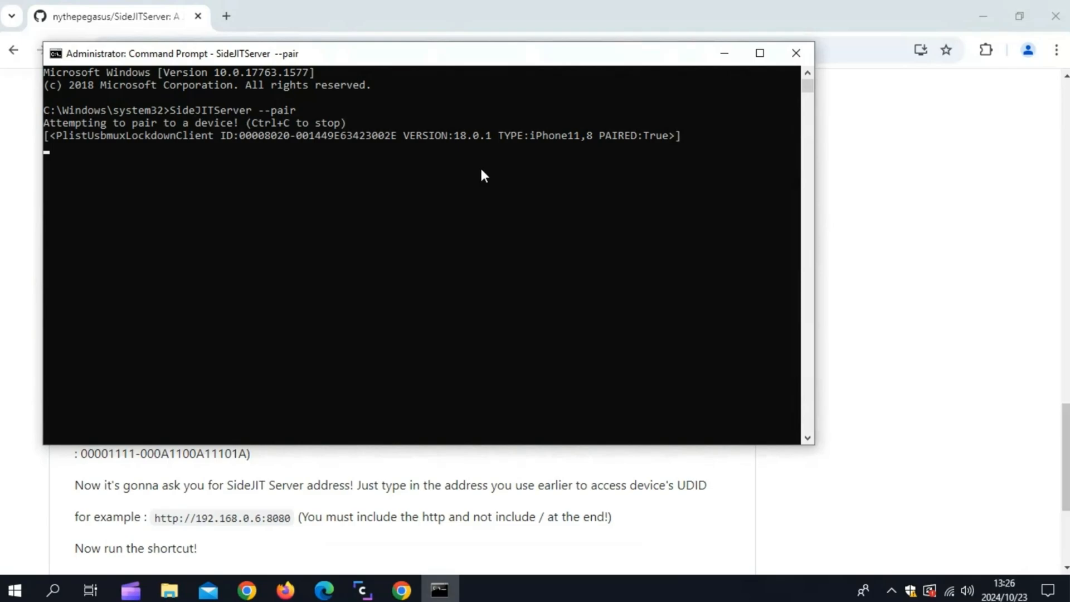
# Run 'SideJITServer --pair' in Command Prompt and answer y to continue the pairing.
pyautogui.write('y/N]: y')
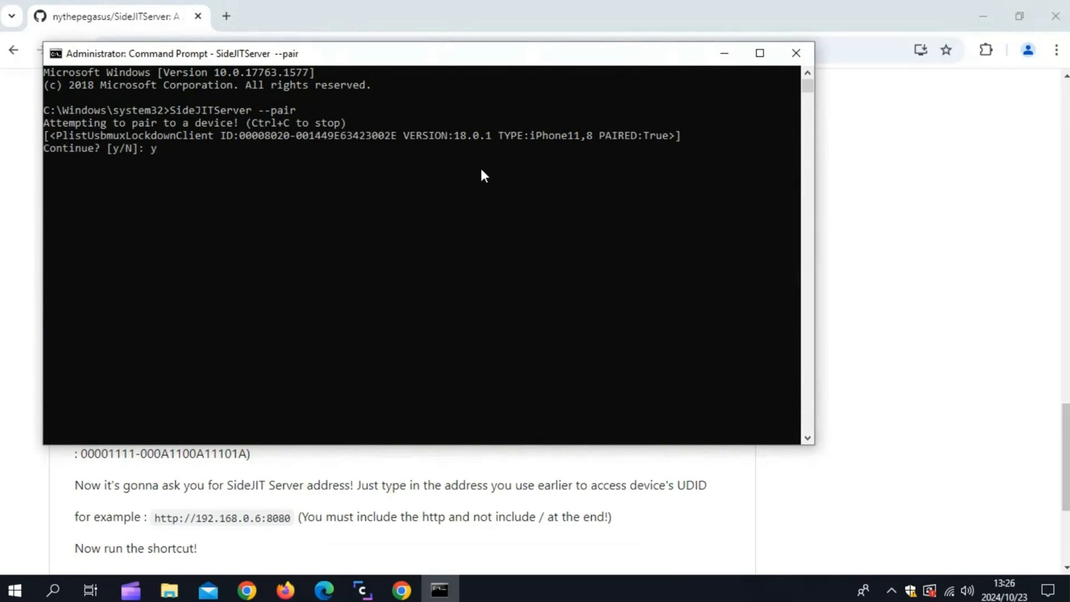
pyautogui.press('enter')
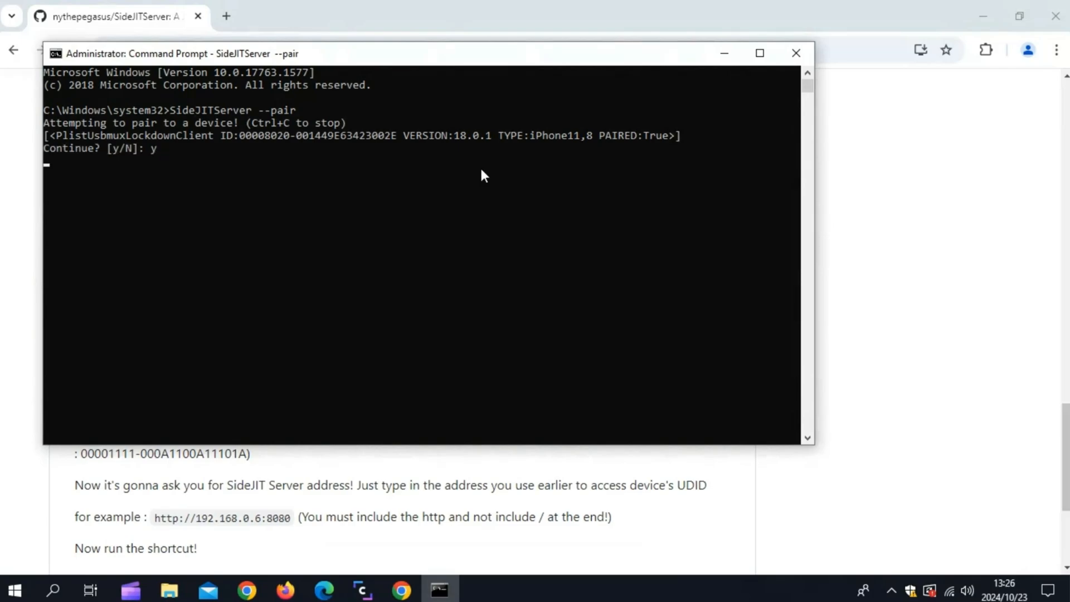
pyautogui.press('enter')
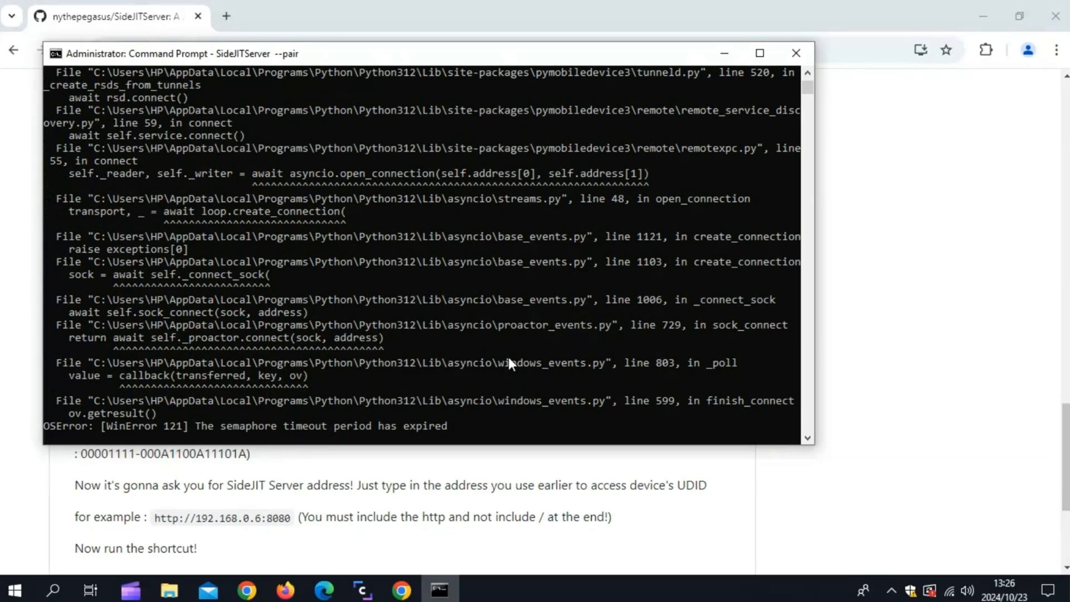
pyautogui.moveTo(53, 589)
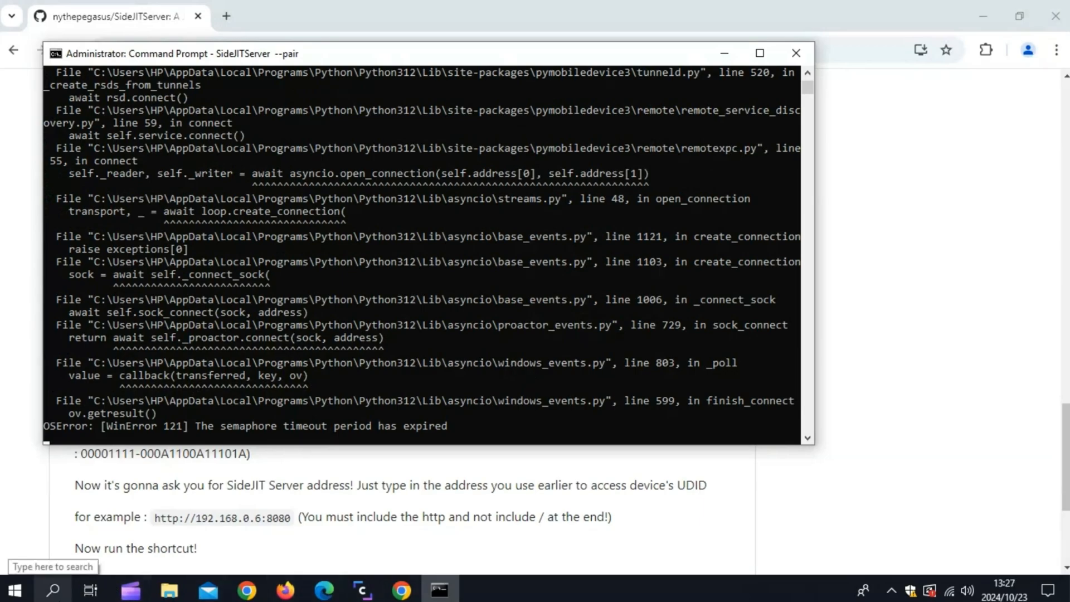
# Launch PowerShell as administrator, rerun SideJITServer --pair and confirm the iPhone with 'y'.
pyautogui.click(52, 590)
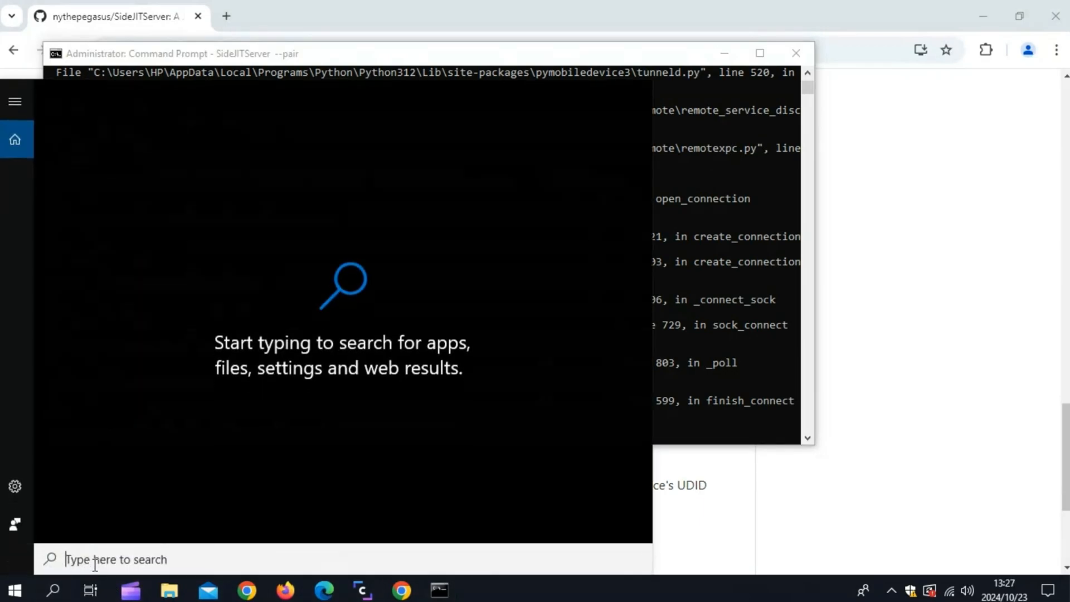
pyautogui.write('po')
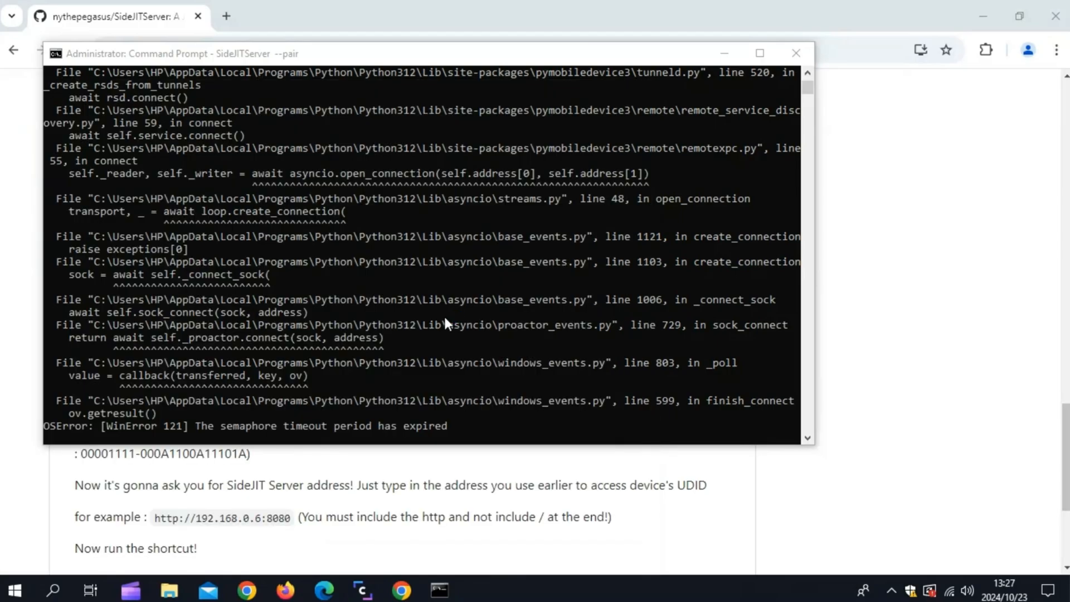
pyautogui.click(478, 590)
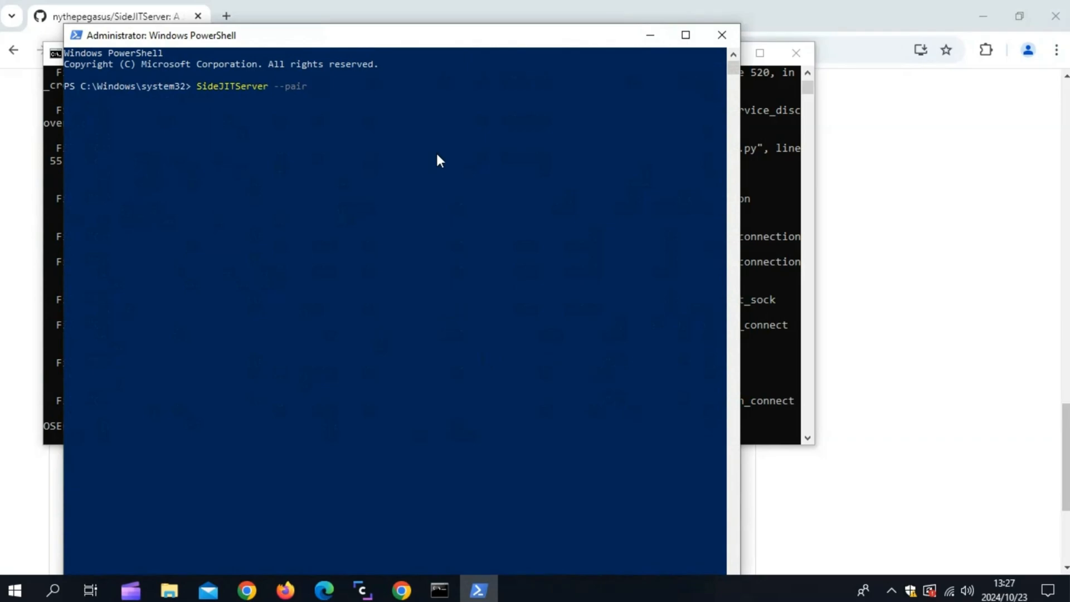
pyautogui.write('y/N]: y')
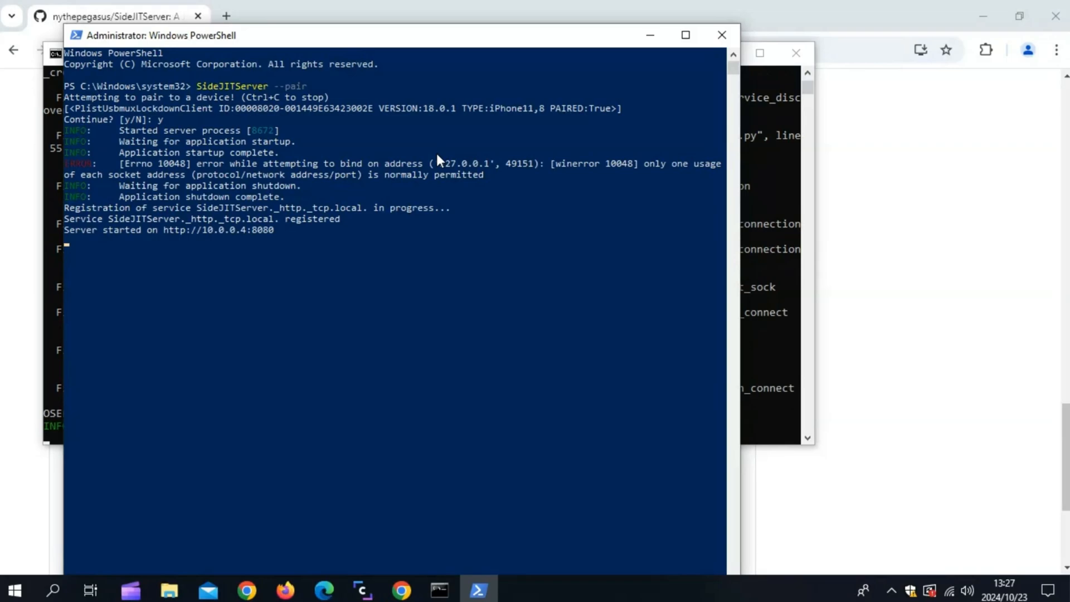
pyautogui.moveTo(237, 109)
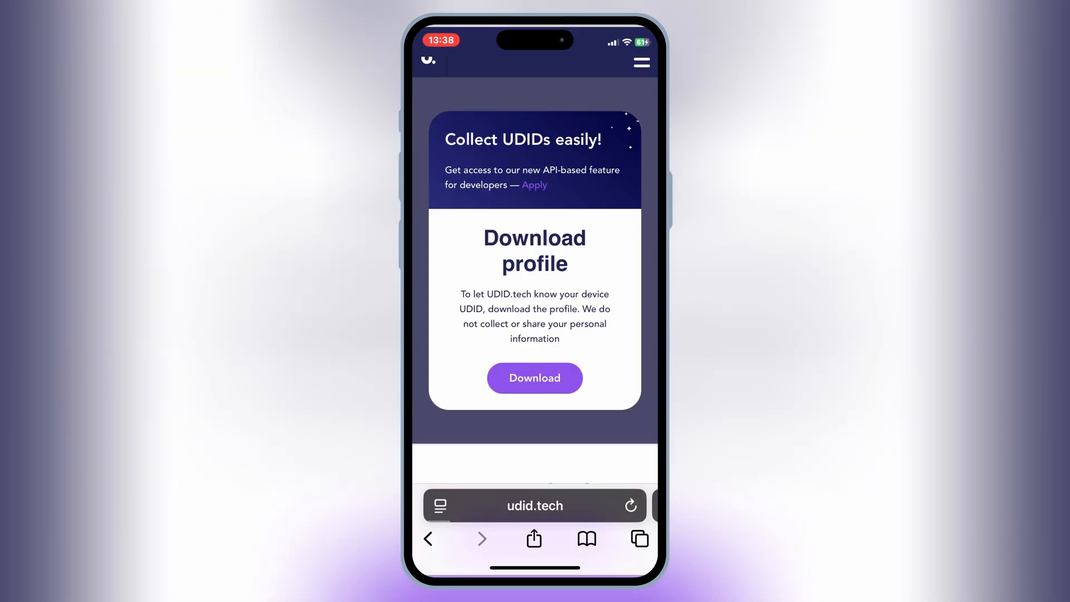
# Download the udid.tech device registration profile, acknowledge the notice and start its install.
pyautogui.click(533, 378)
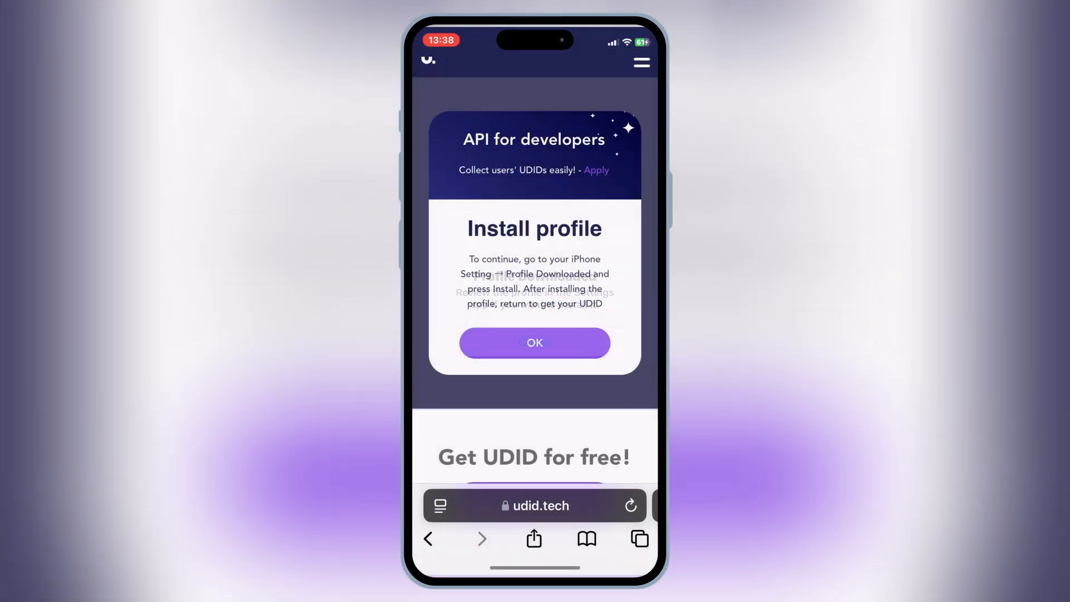
pyautogui.click(534, 342)
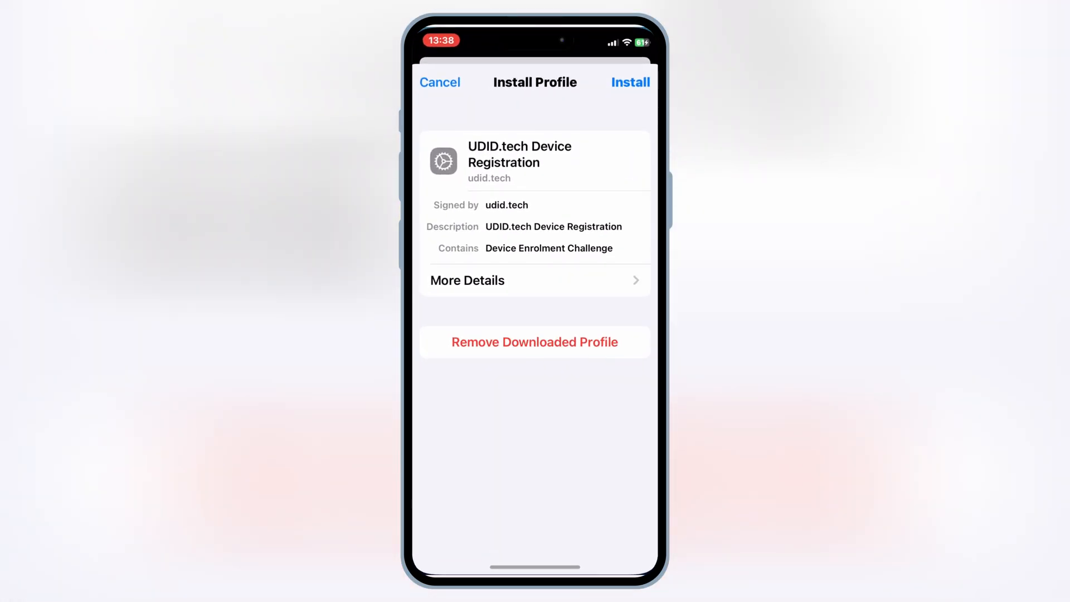
pyautogui.click(629, 81)
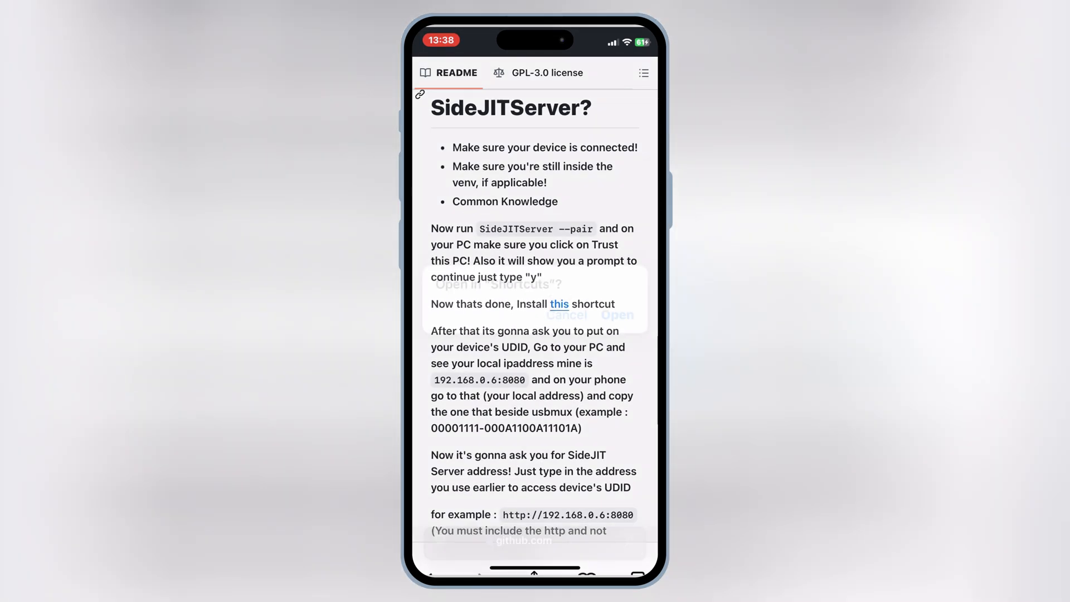
pyautogui.click(617, 315)
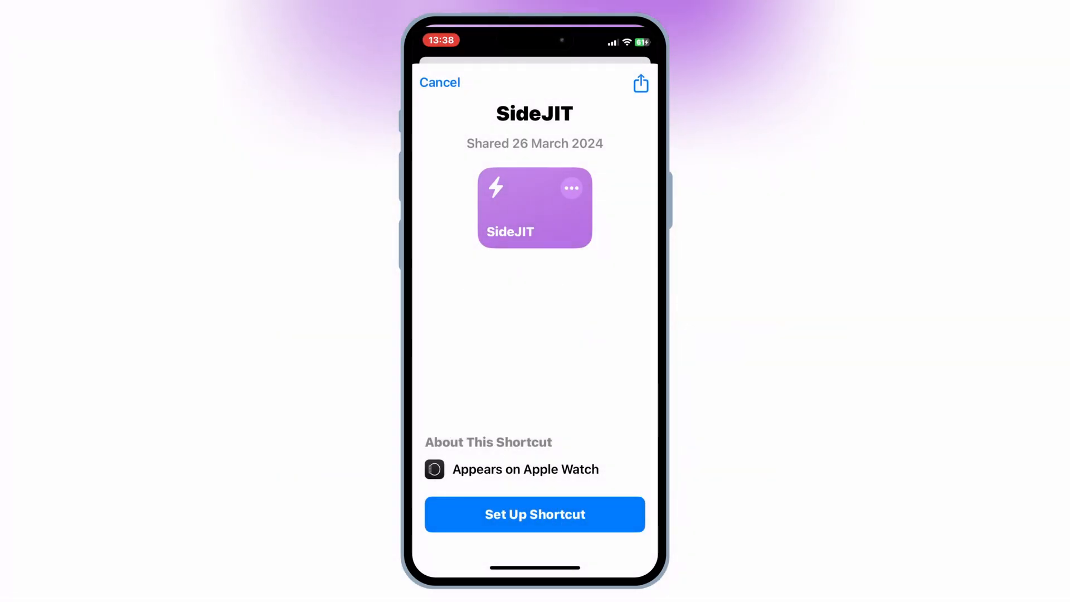
pyautogui.click(533, 513)
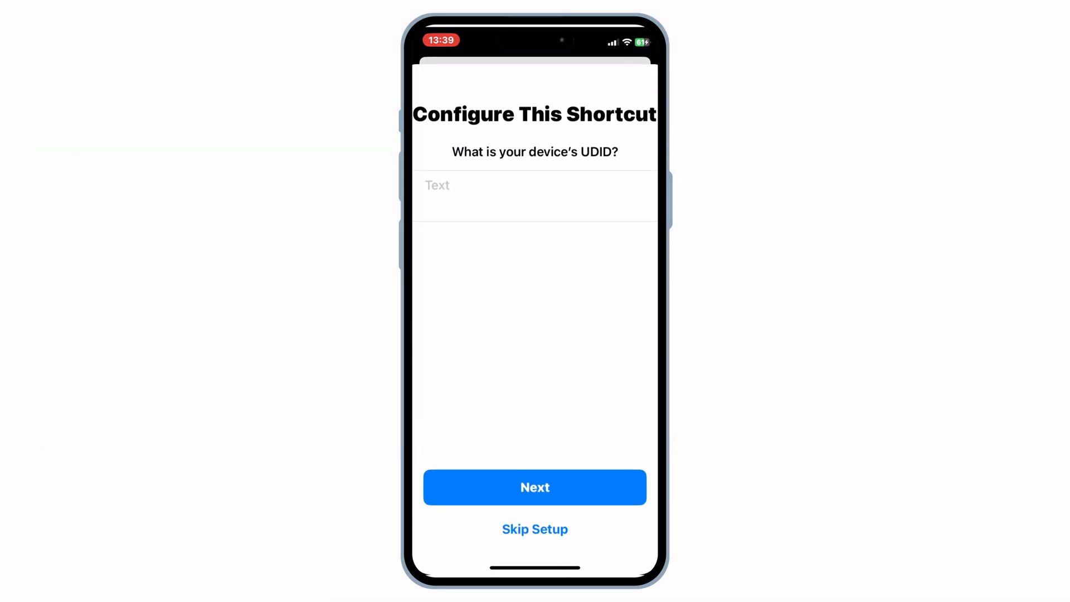
pyautogui.click(535, 185)
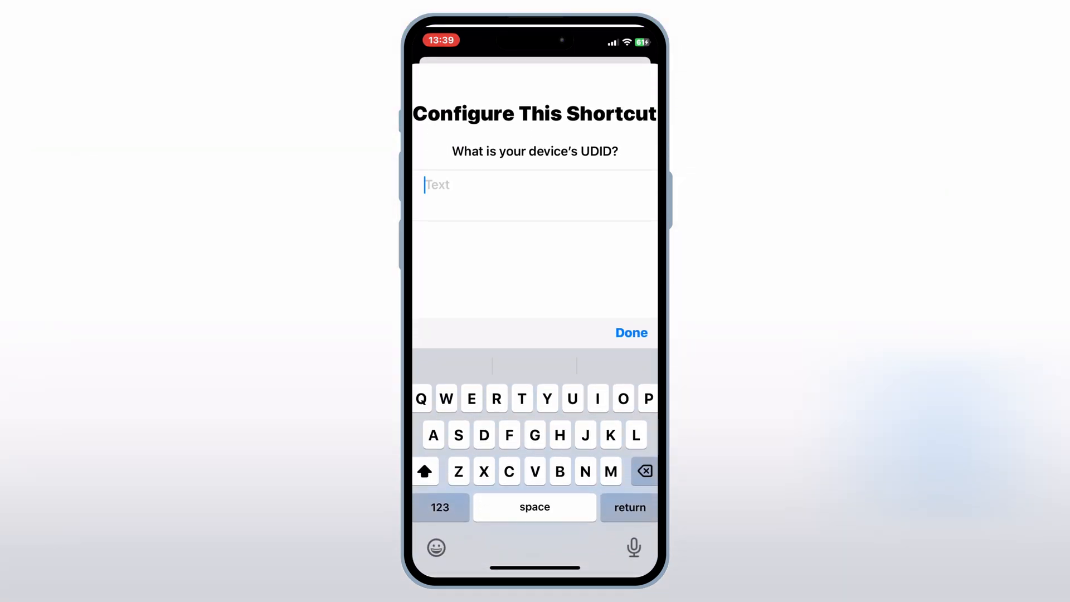
pyautogui.write('00008020-001449E63423002E')
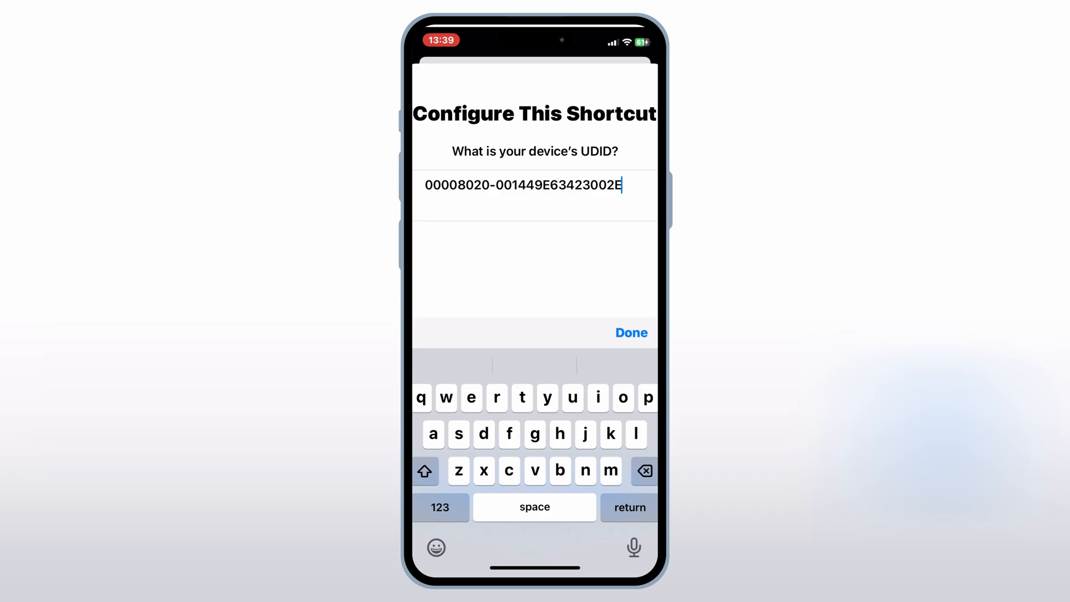
pyautogui.click(629, 332)
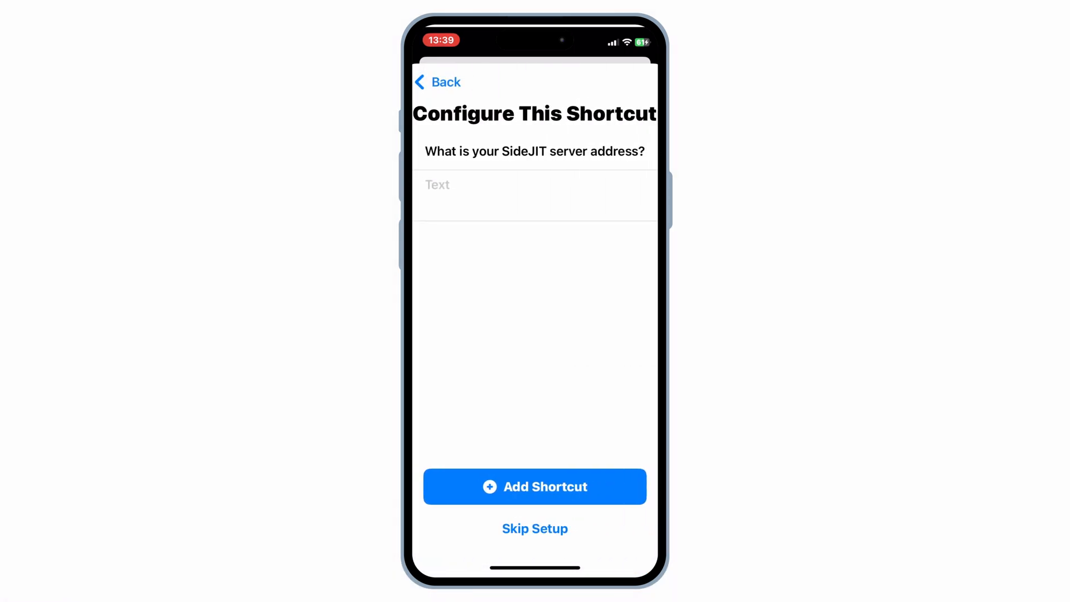
pyautogui.write('h')
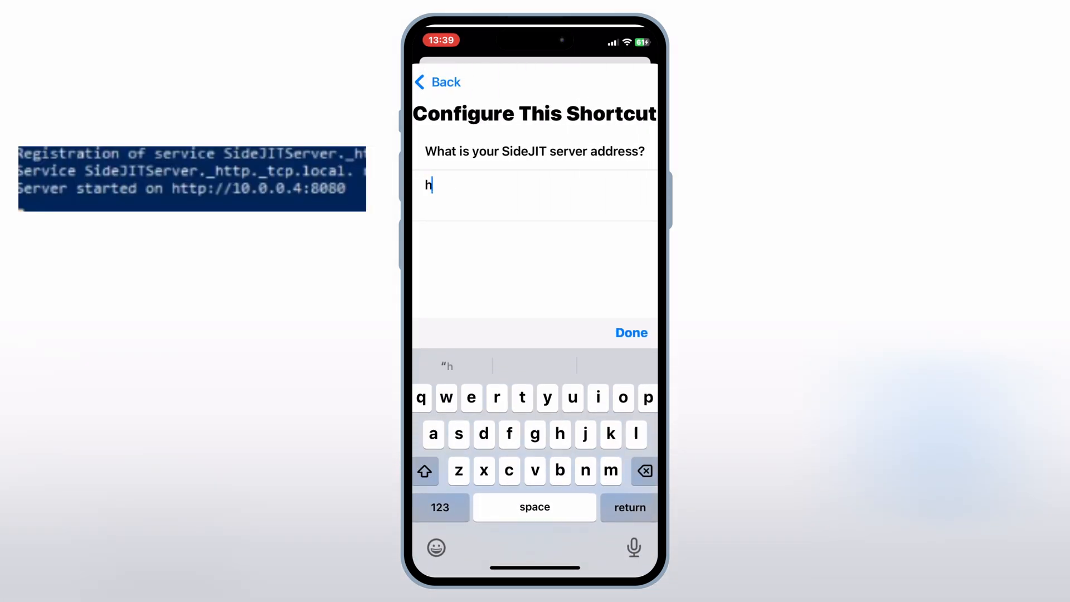
pyautogui.write('ttp')
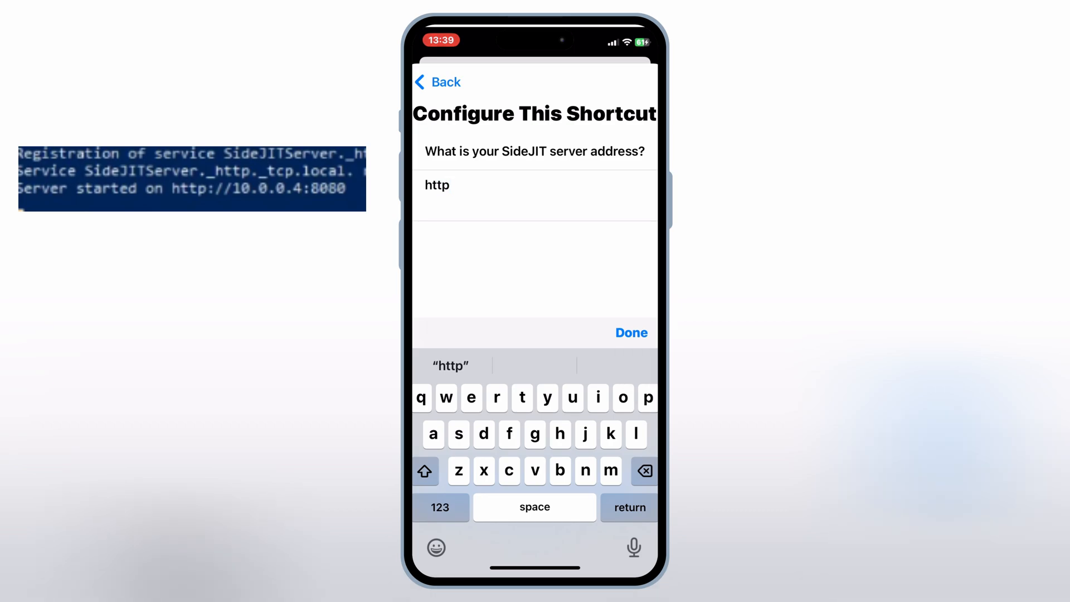
pyautogui.click(440, 507)
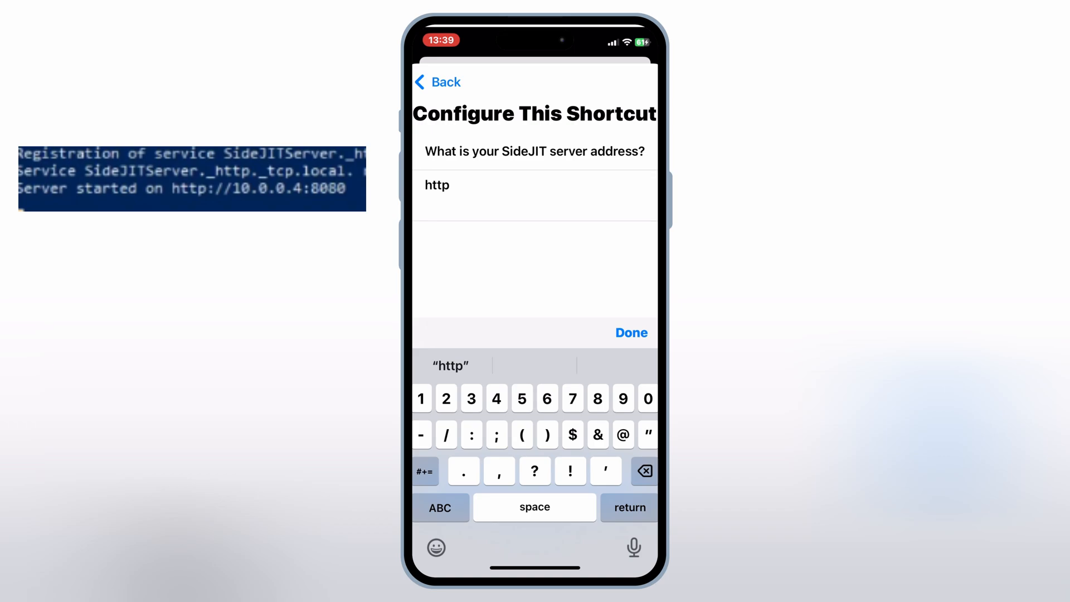
pyautogui.write('://10.0.0.4:808')
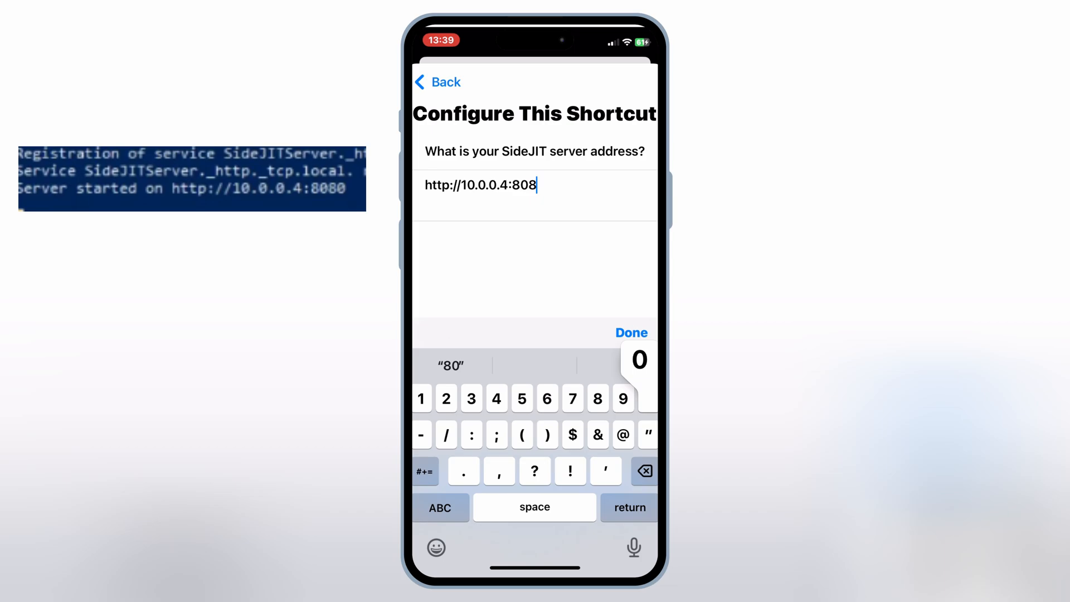
pyautogui.write('0')
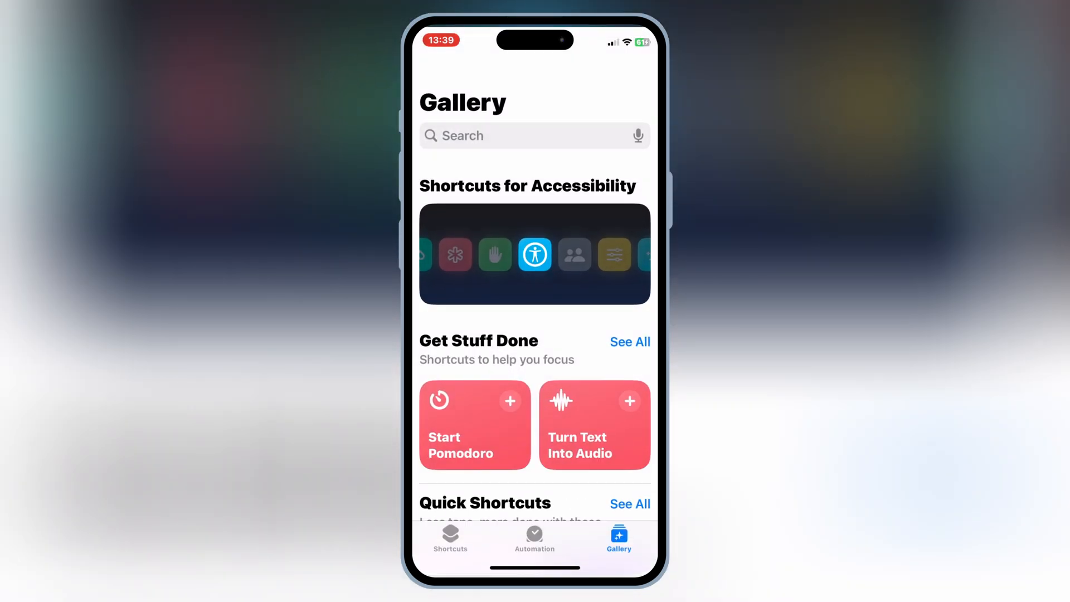
# Run SideJIT, allow the connection to 10.0.0.4, choose PojavLauncher and allow notifications.
pyautogui.click(450, 539)
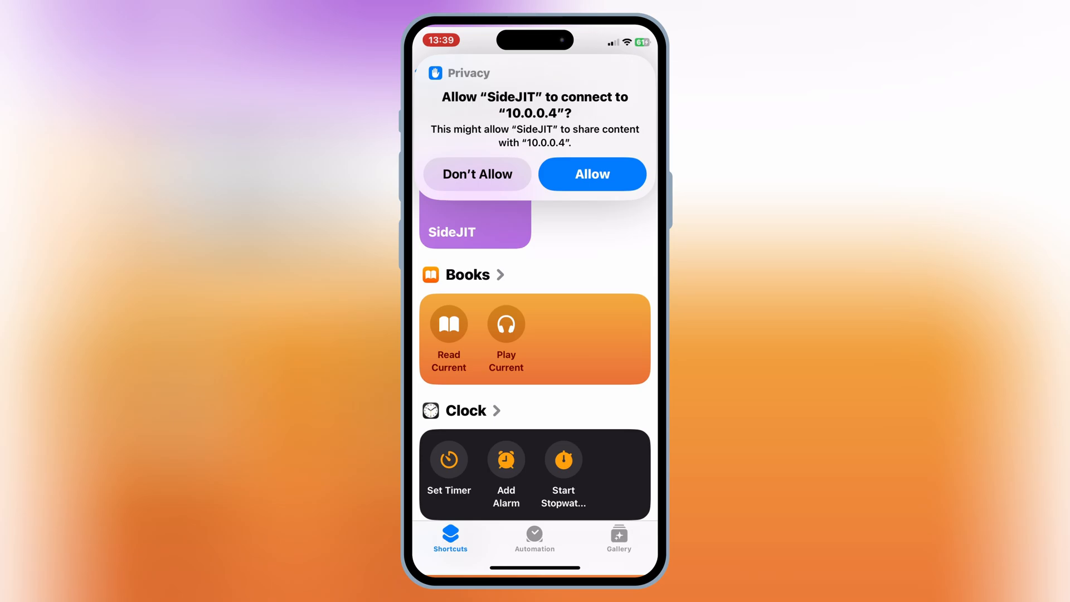
pyautogui.click(590, 174)
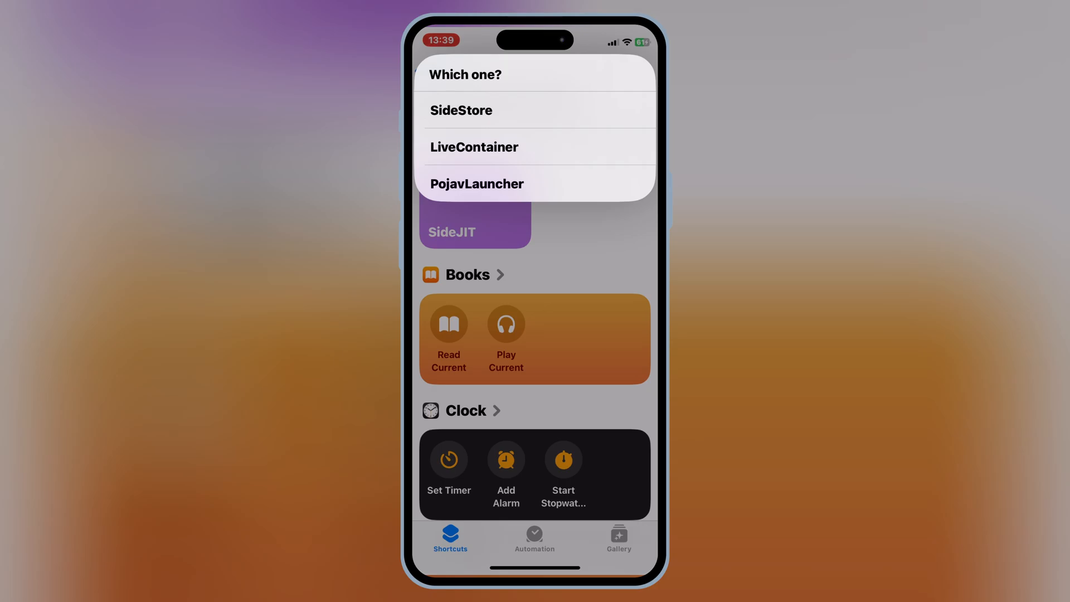
pyautogui.click(475, 182)
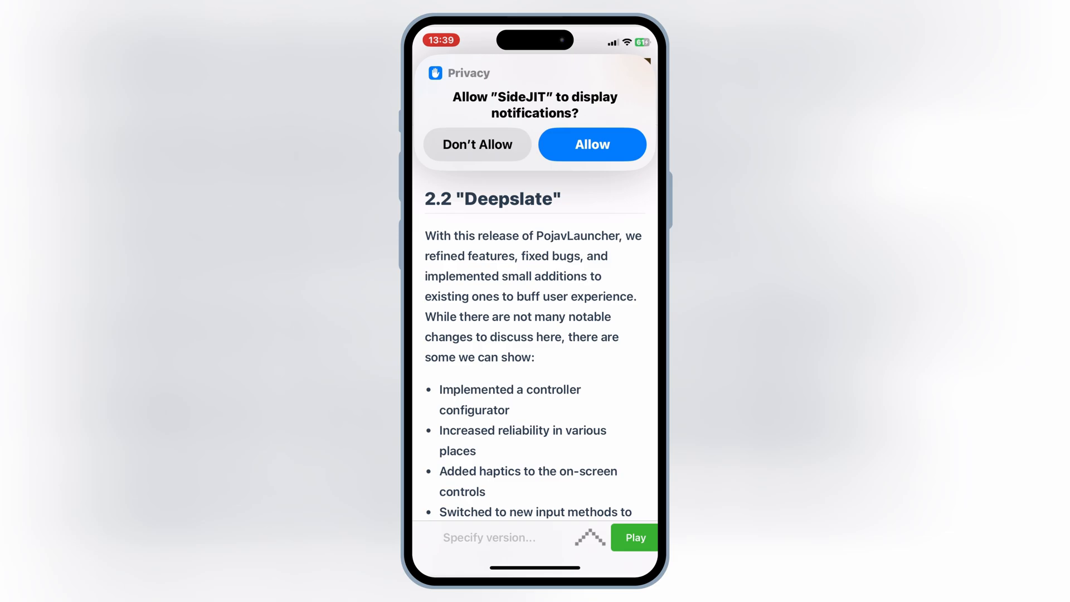
pyautogui.click(591, 144)
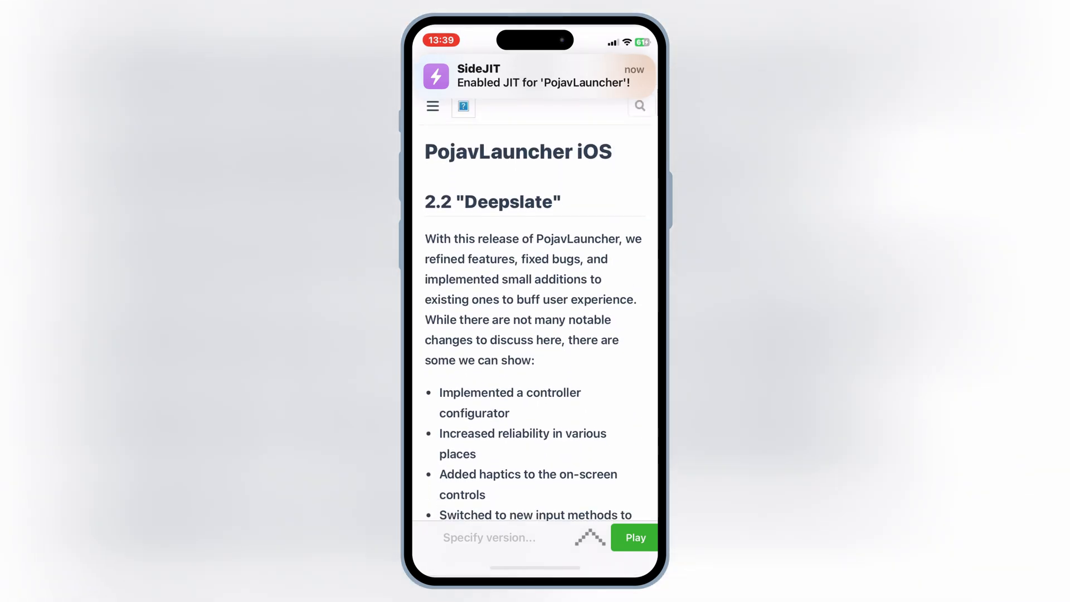
pyautogui.scroll(-3)
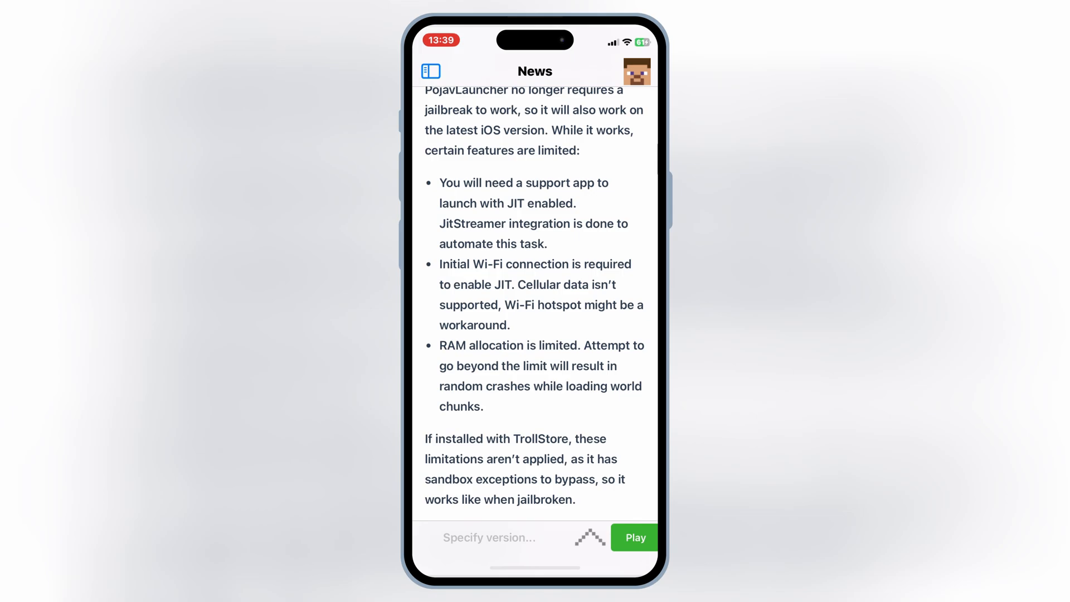
pyautogui.scroll(-3)
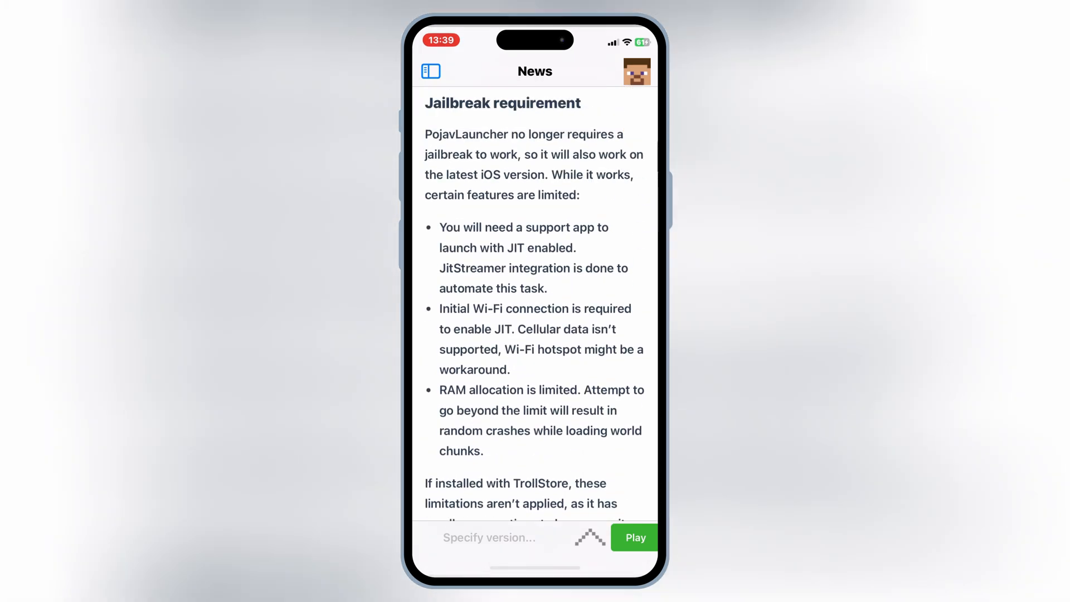
pyautogui.scroll(-3)
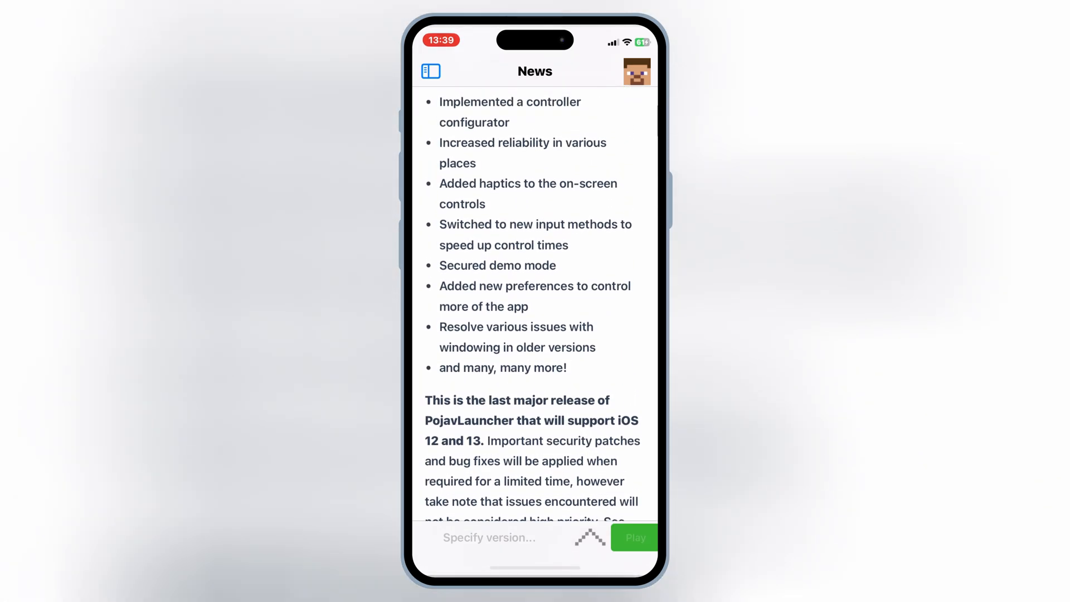